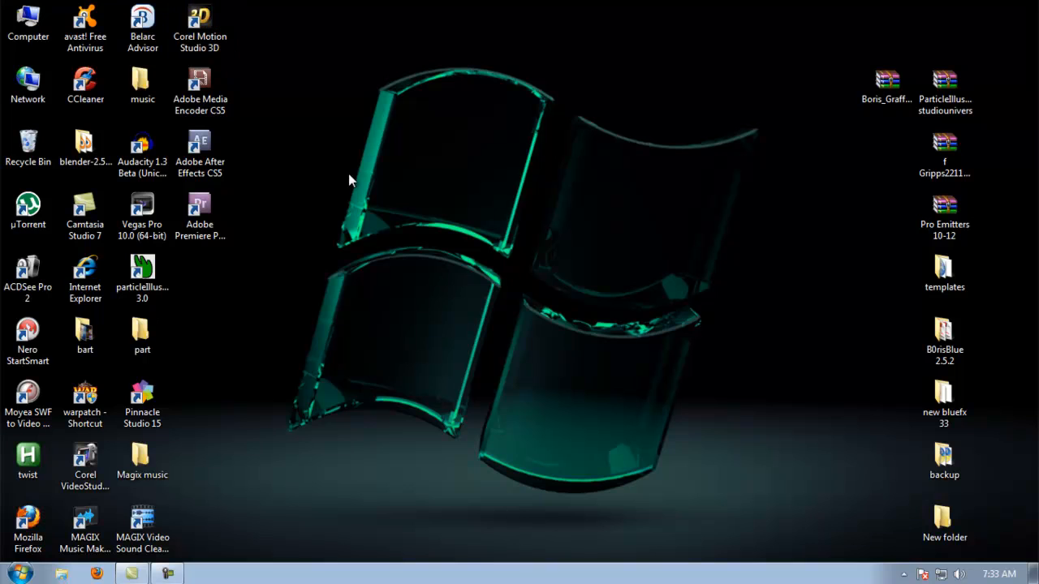
# Launch Corel MotionStudio 3D from its desktop shortcut to open the Corel Guide.
pyautogui.doubleClick(199, 17)
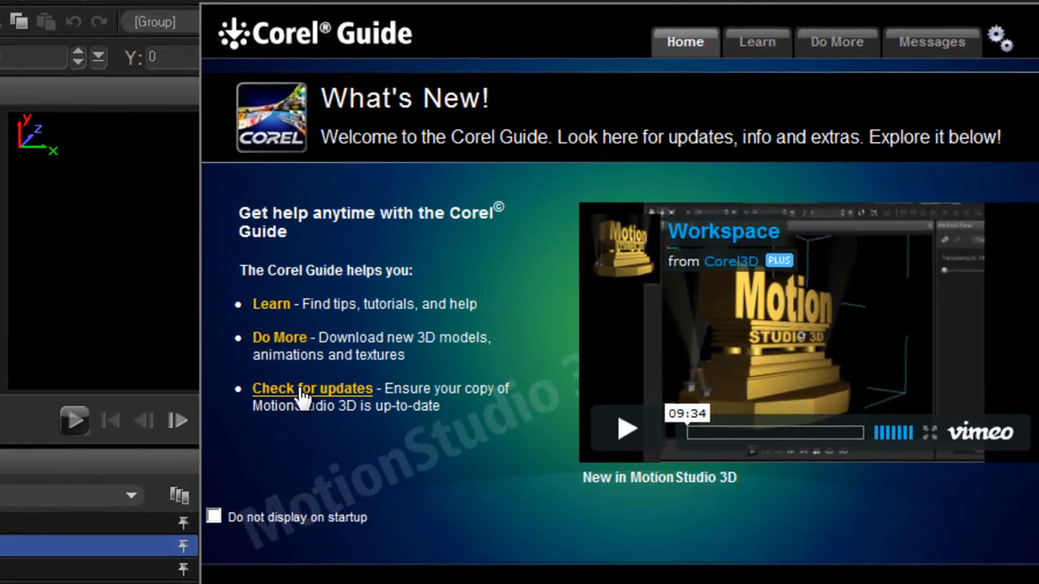
pyautogui.moveTo(359, 439)
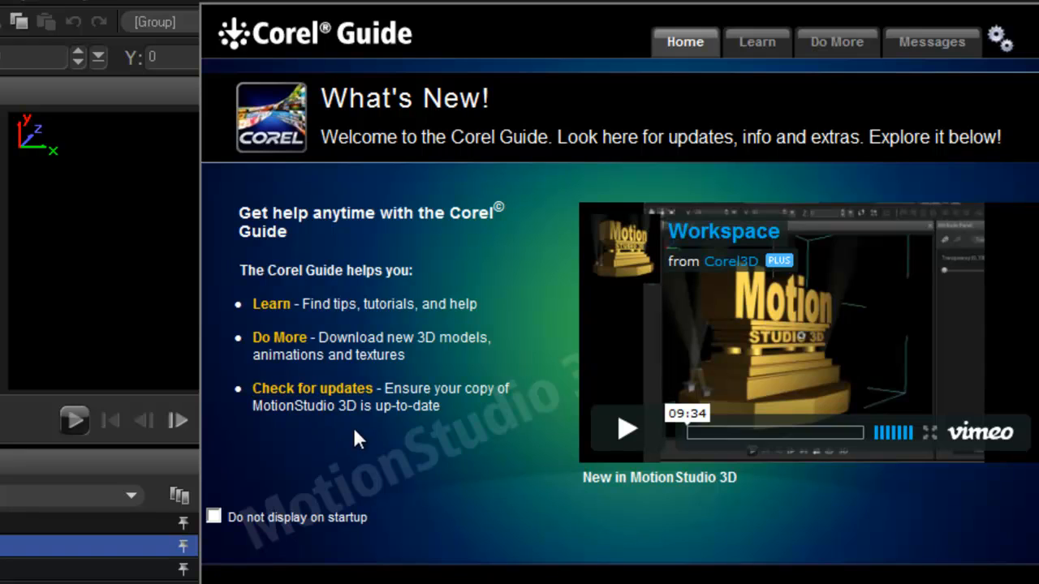
pyautogui.moveTo(276, 337)
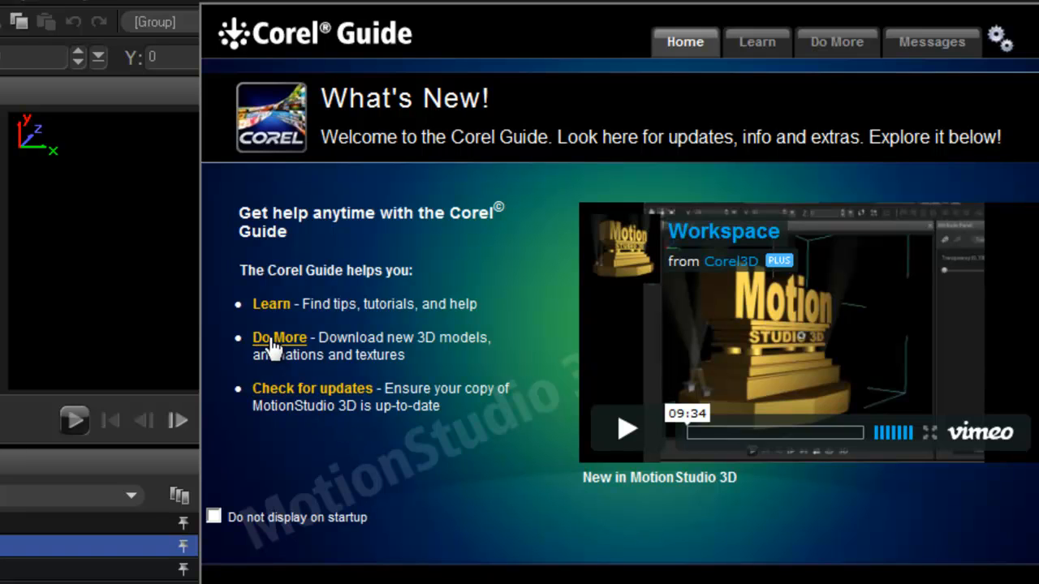
# Download and install the free Model Pack 6 from the guide's Do More extras.
pyautogui.click(280, 337)
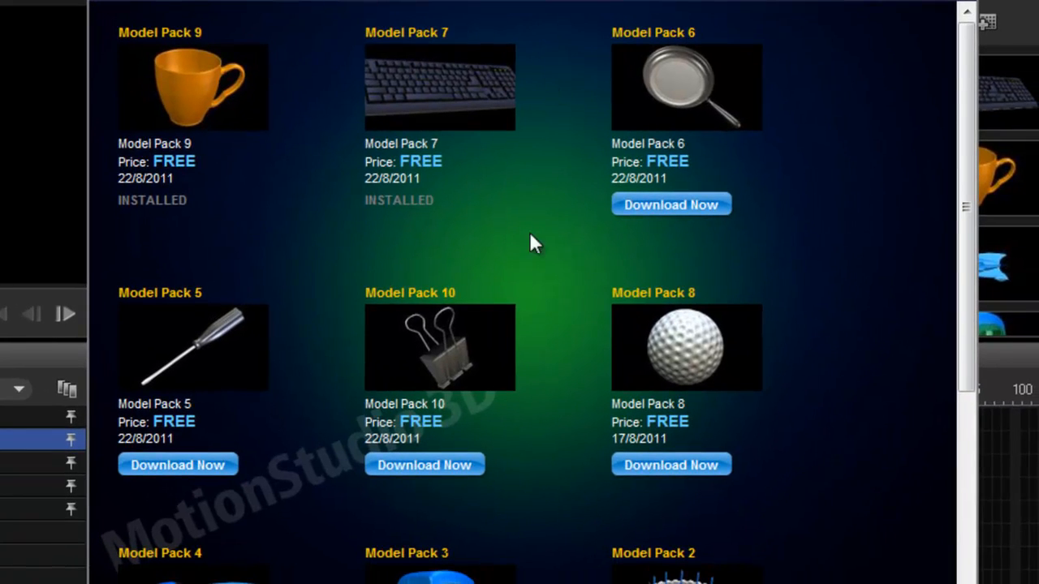
pyautogui.scroll(-3)
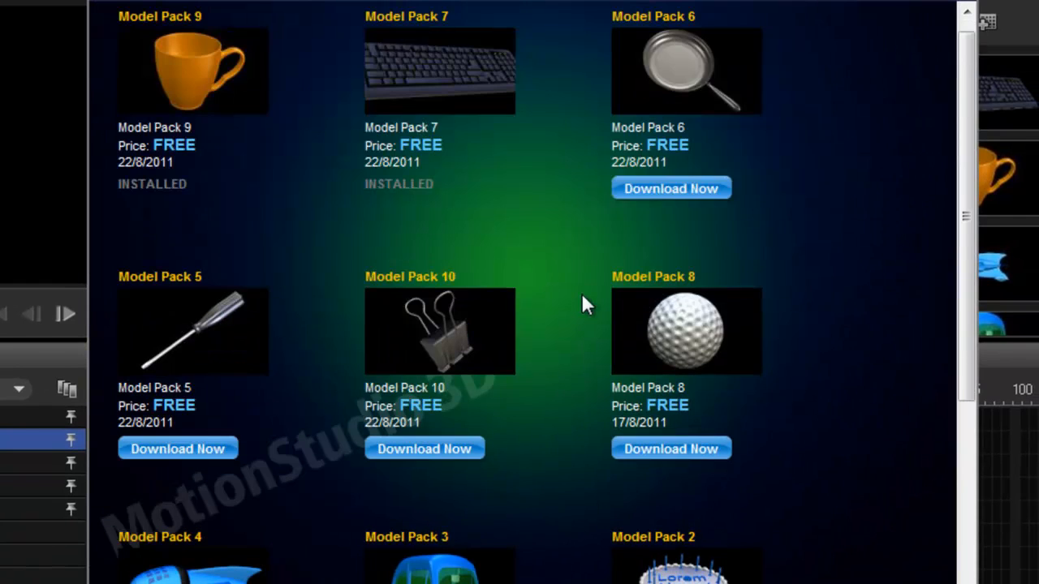
pyautogui.moveTo(686, 198)
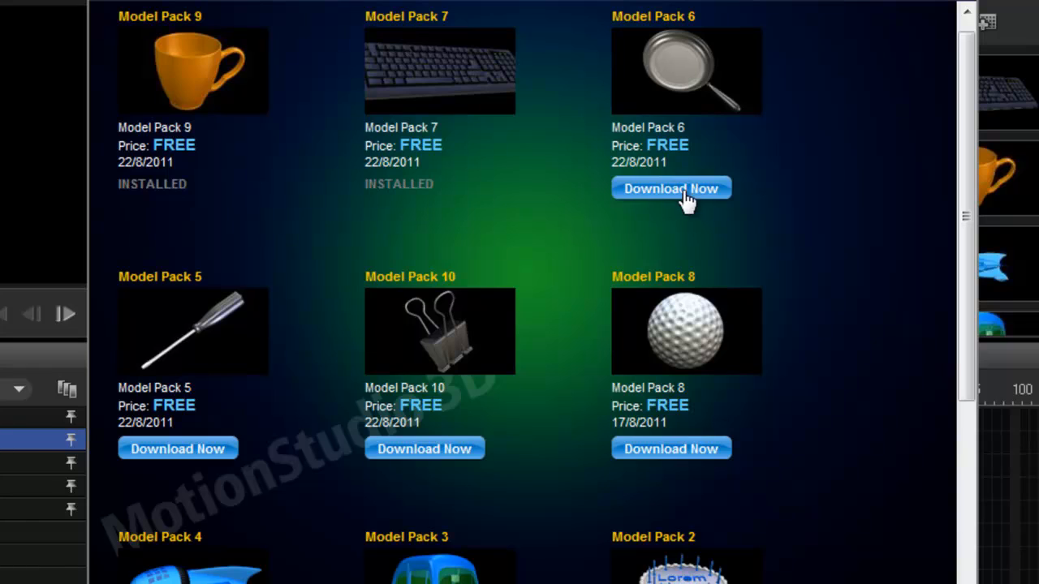
pyautogui.click(671, 188)
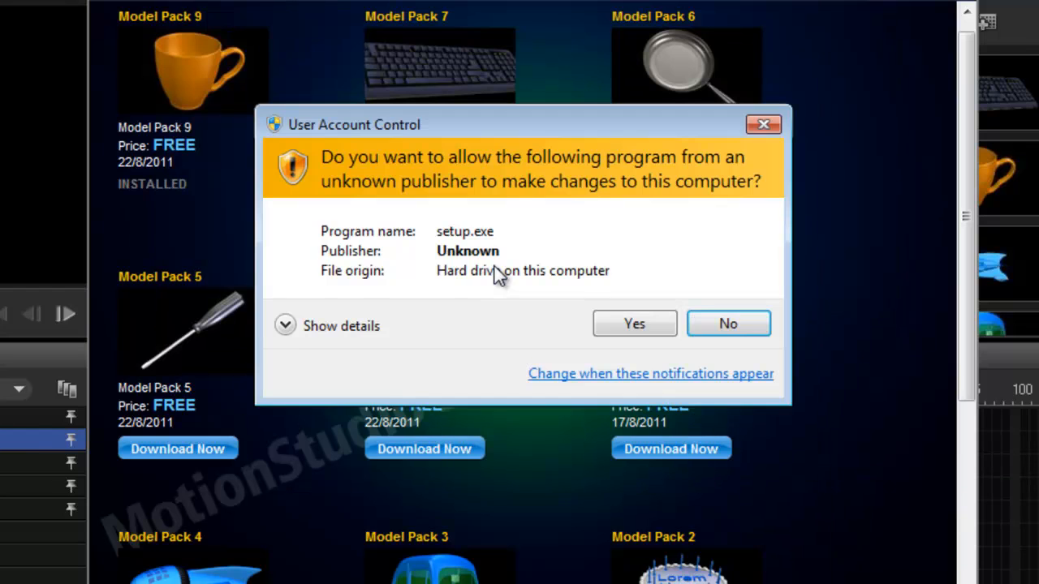
pyautogui.click(633, 323)
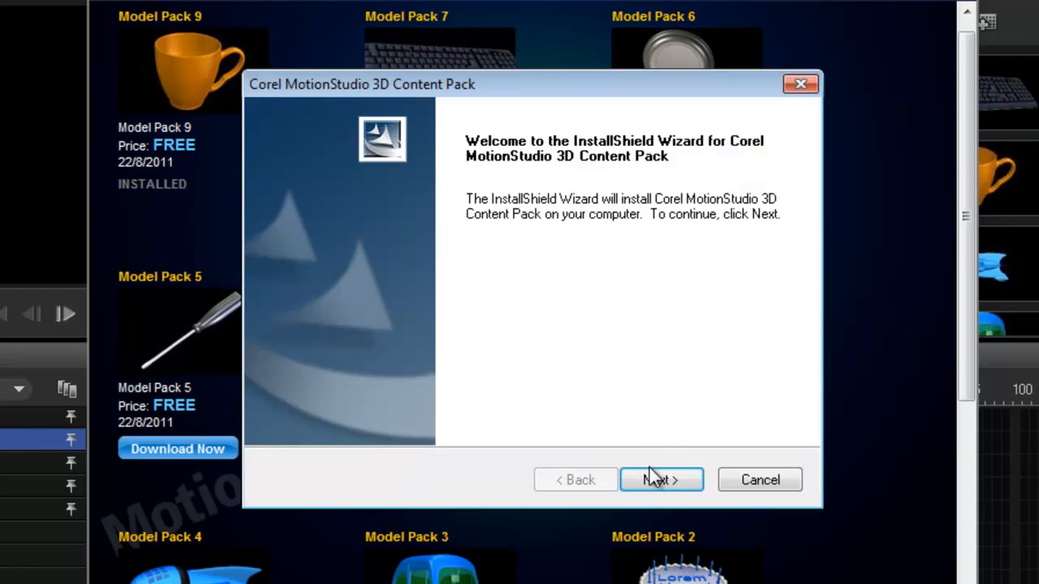
pyautogui.click(661, 480)
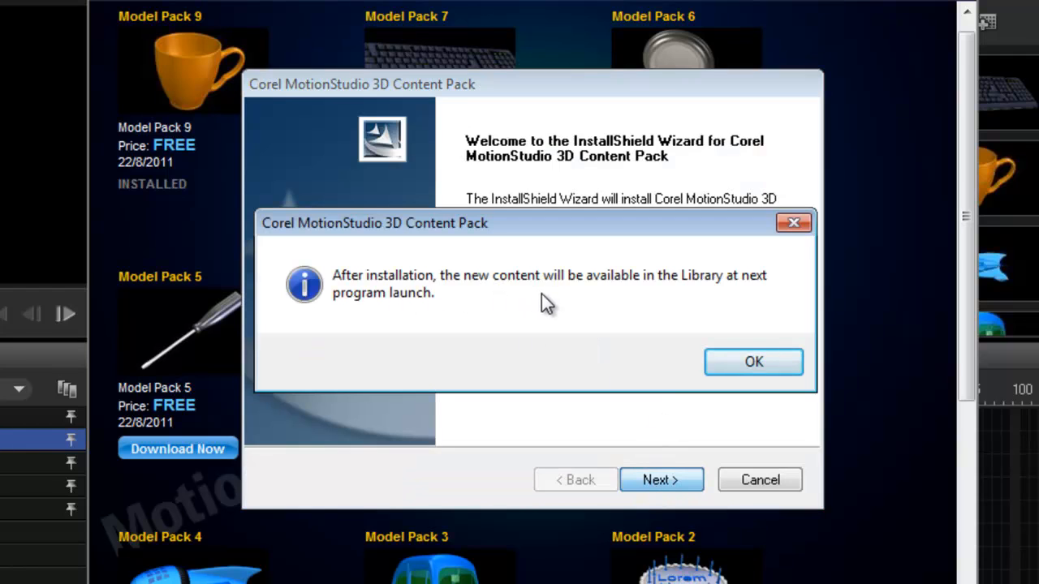
pyautogui.moveTo(444, 315)
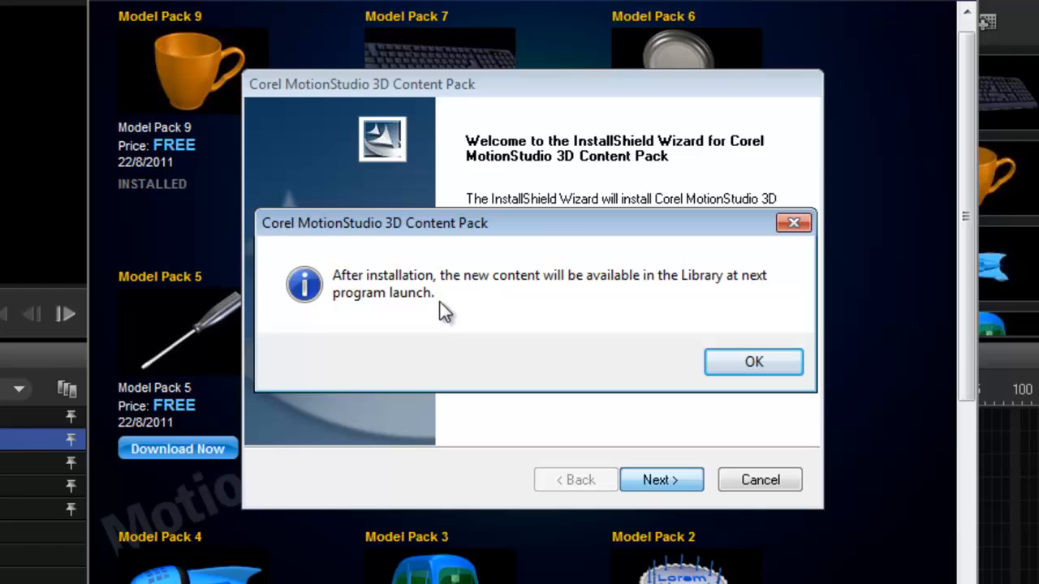
pyautogui.click(752, 361)
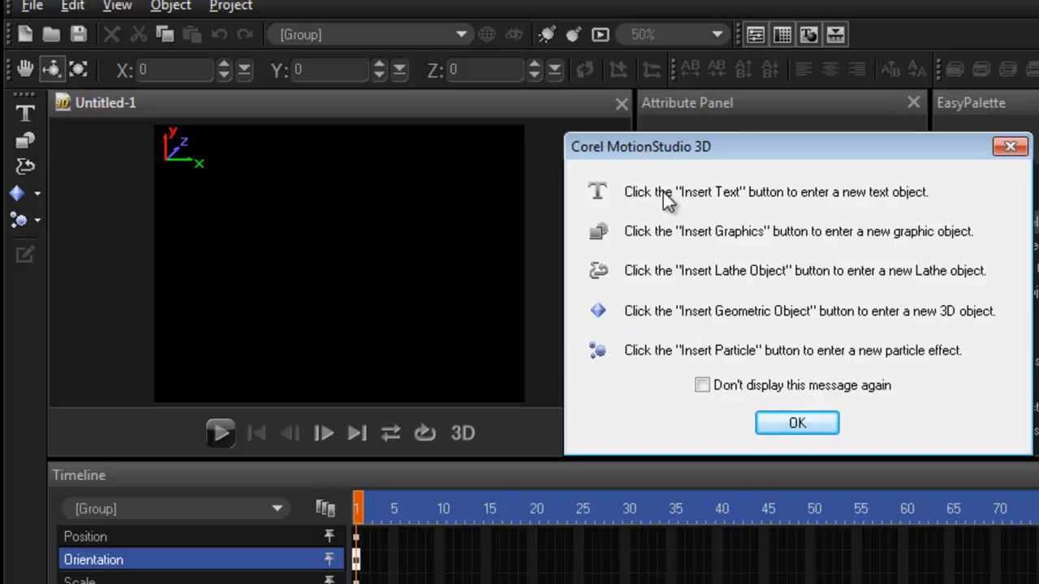
pyautogui.moveTo(661, 329)
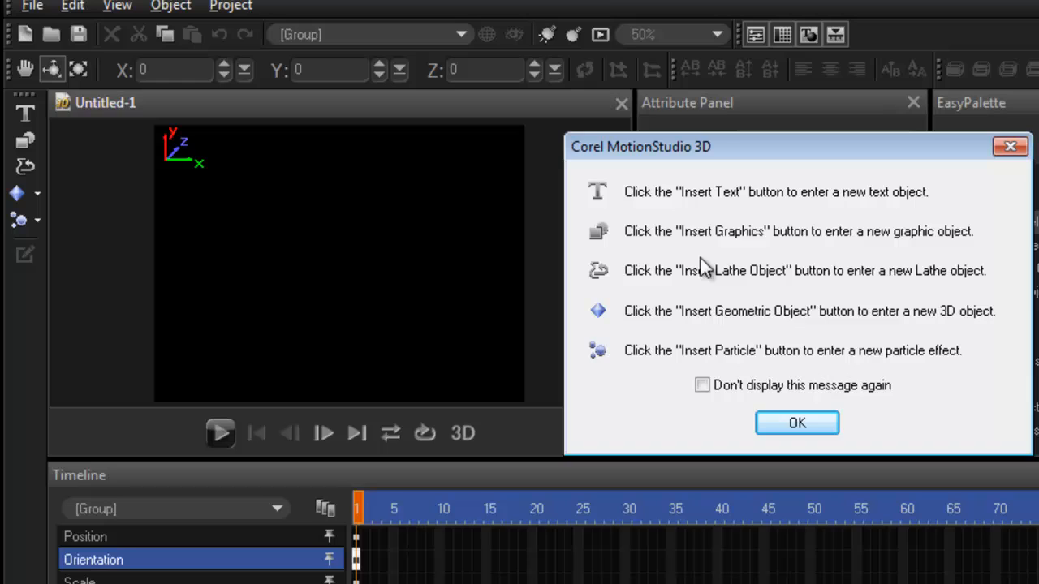
# Dismiss the startup tips about inserting text, graphics, lathe, geometric and particle objects.
pyautogui.click(796, 423)
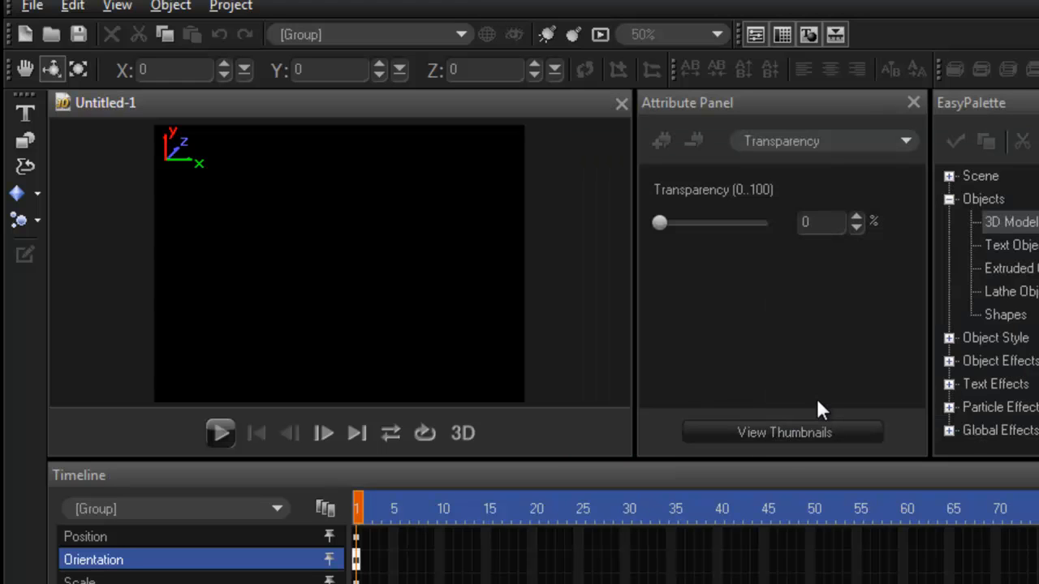
pyautogui.moveTo(12, 331)
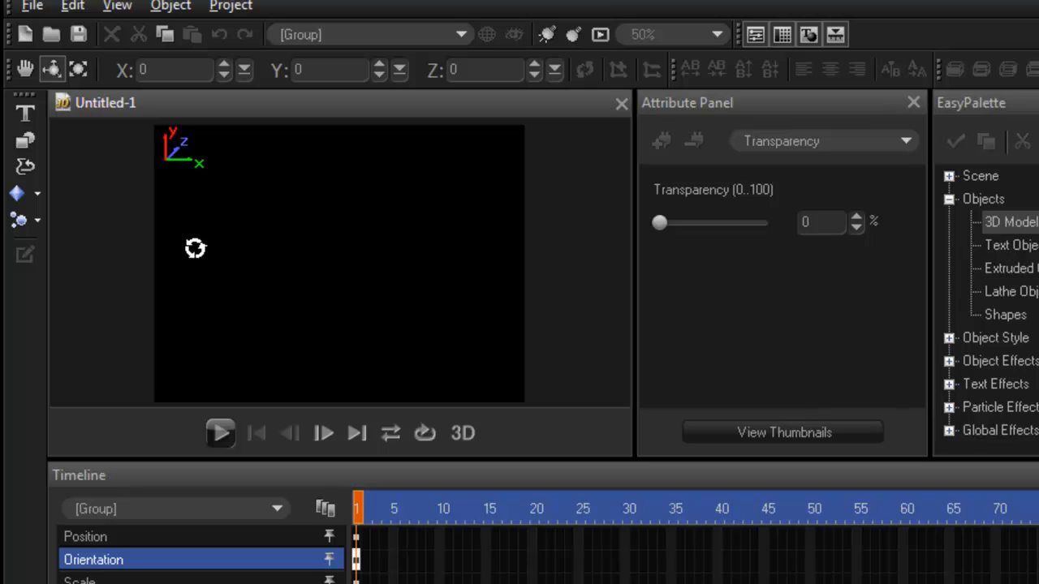
pyautogui.moveTo(709, 552)
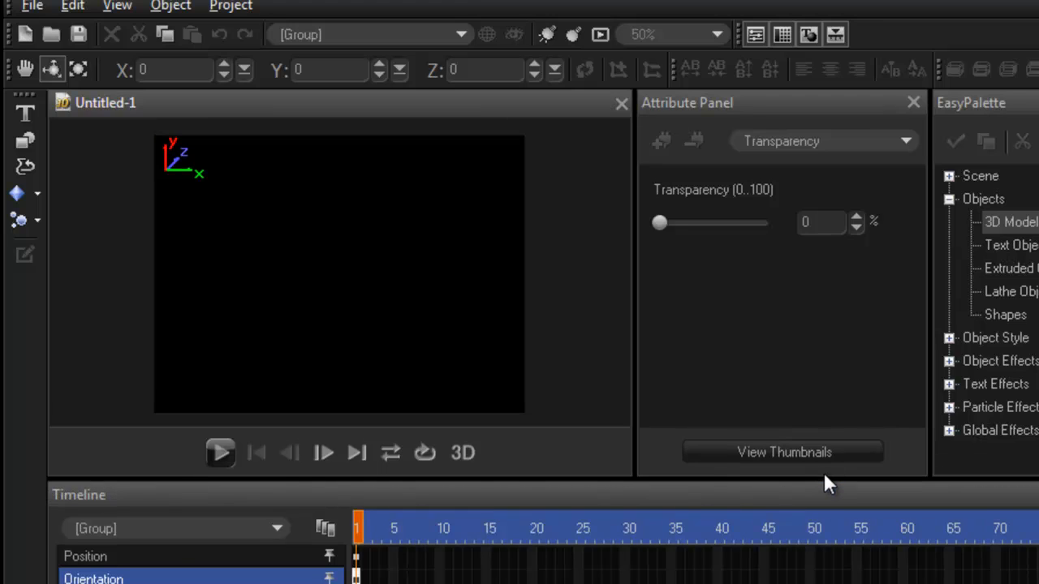
pyautogui.moveTo(581, 387)
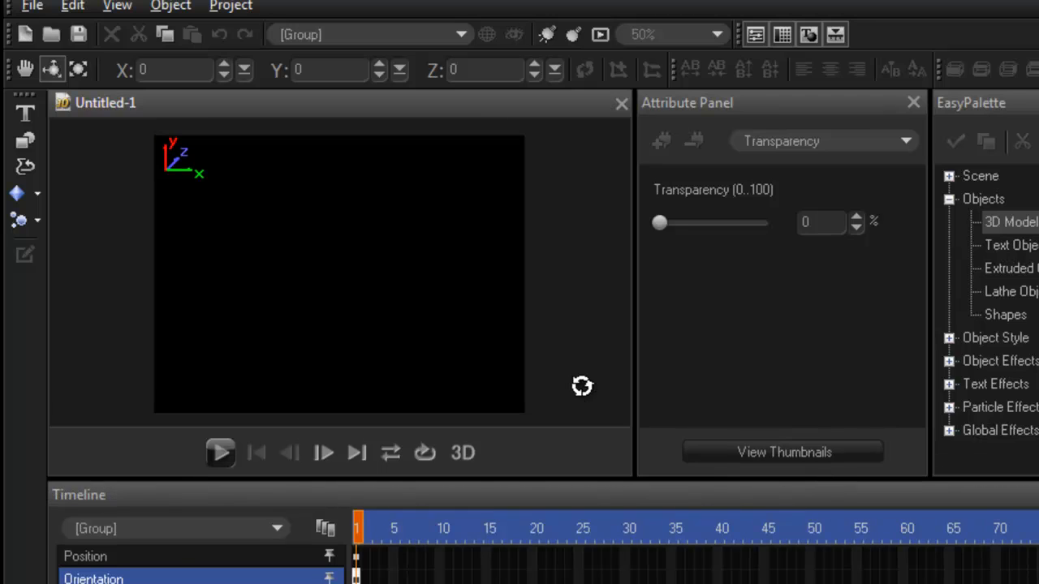
pyautogui.moveTo(336, 345)
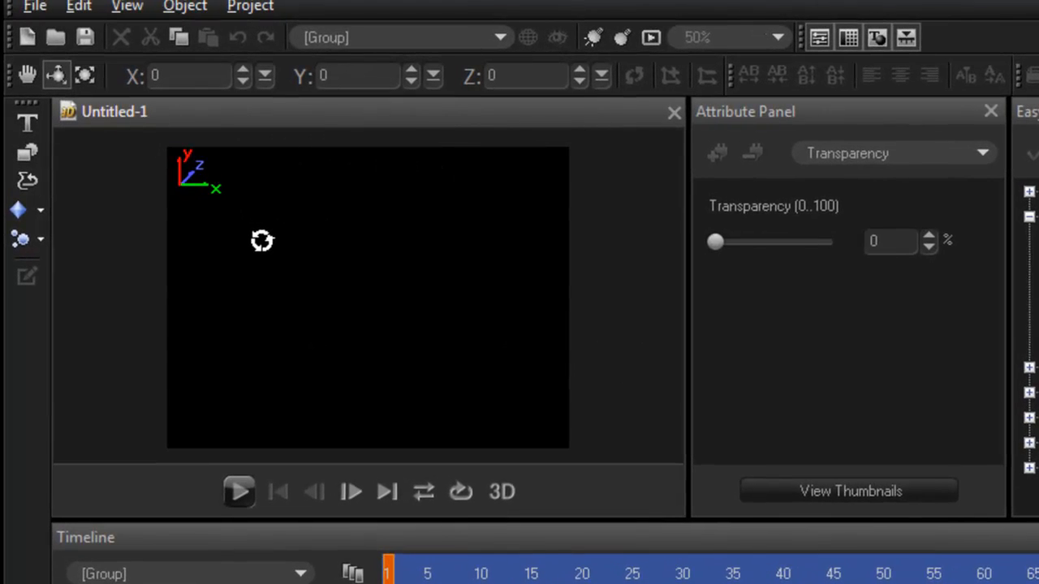
pyautogui.moveTo(505, 294)
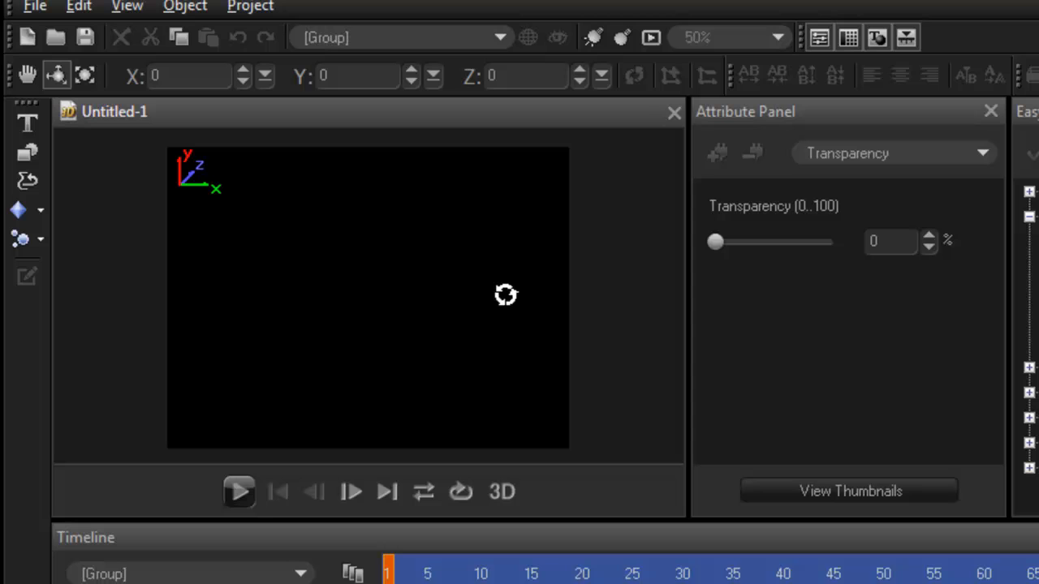
pyautogui.moveTo(430, 189)
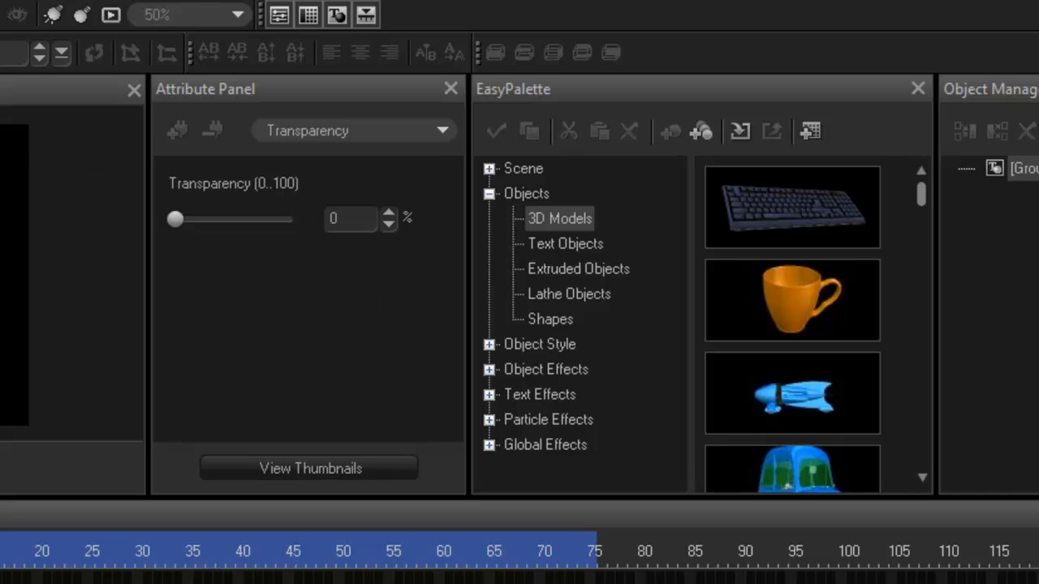
pyautogui.moveTo(272, 132)
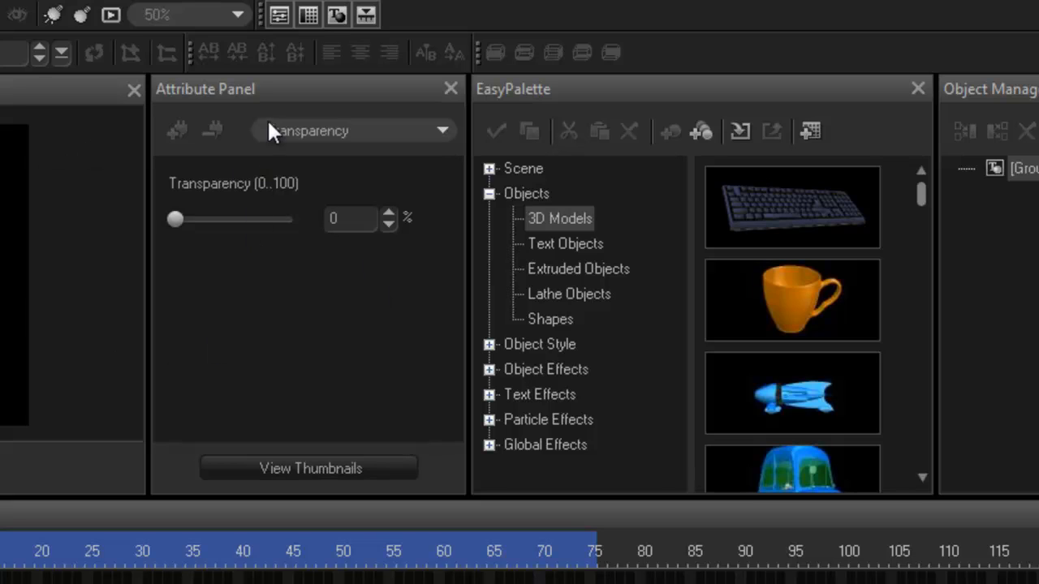
pyautogui.moveTo(295, 319)
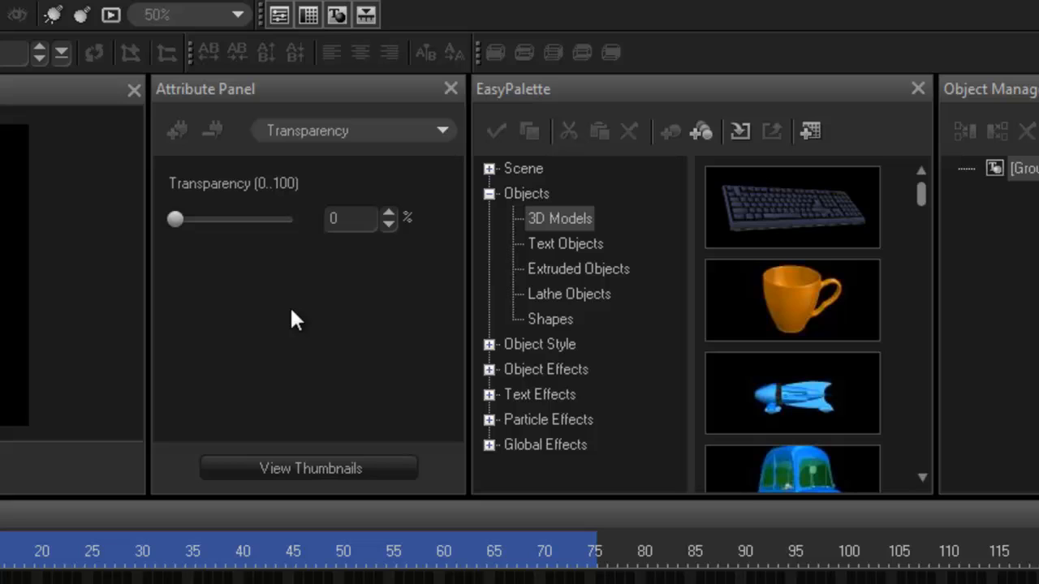
pyautogui.moveTo(217, 203)
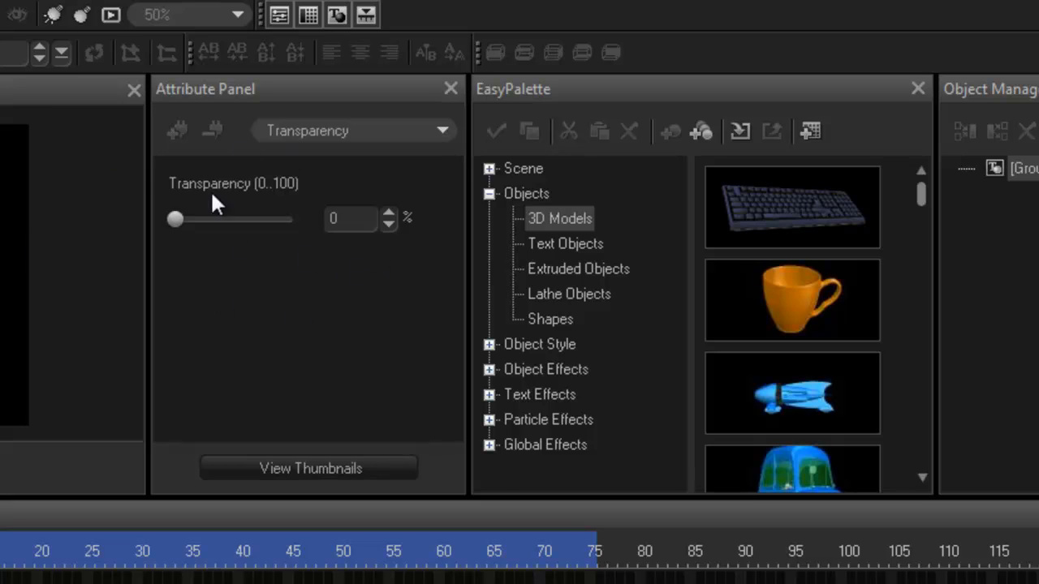
pyautogui.moveTo(609, 102)
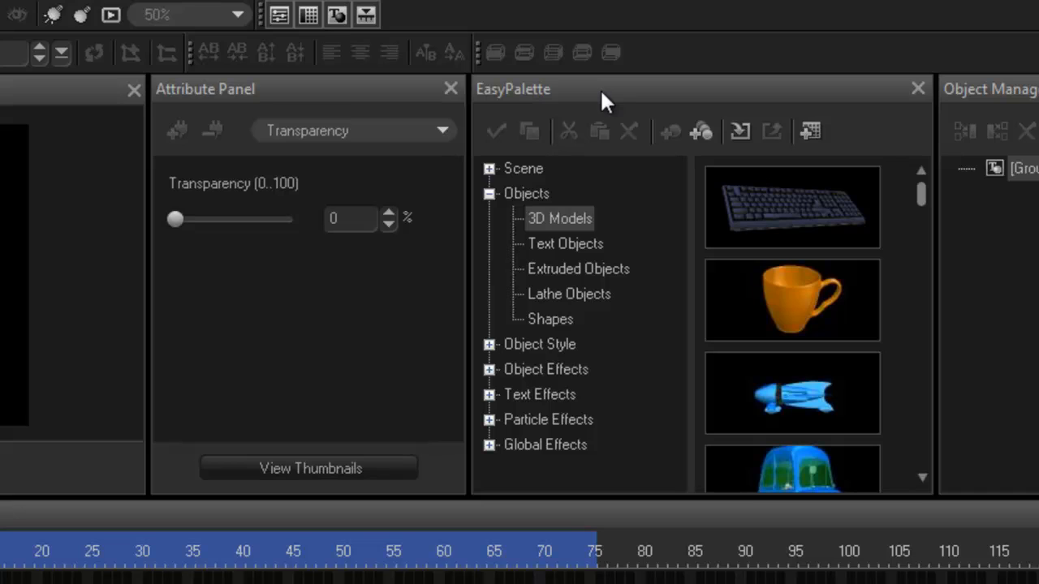
pyautogui.moveTo(629, 109)
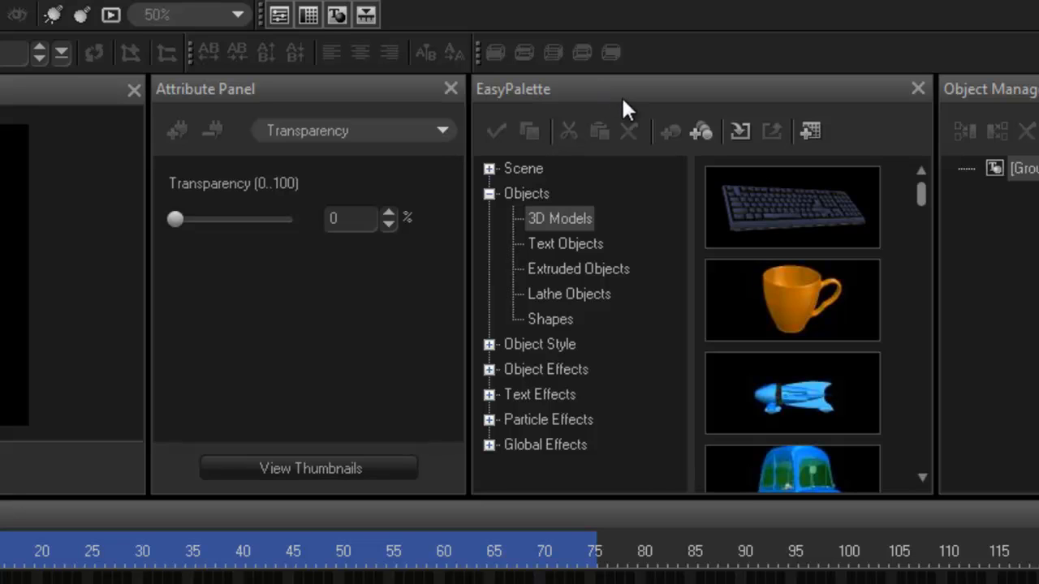
pyautogui.moveTo(459, 215)
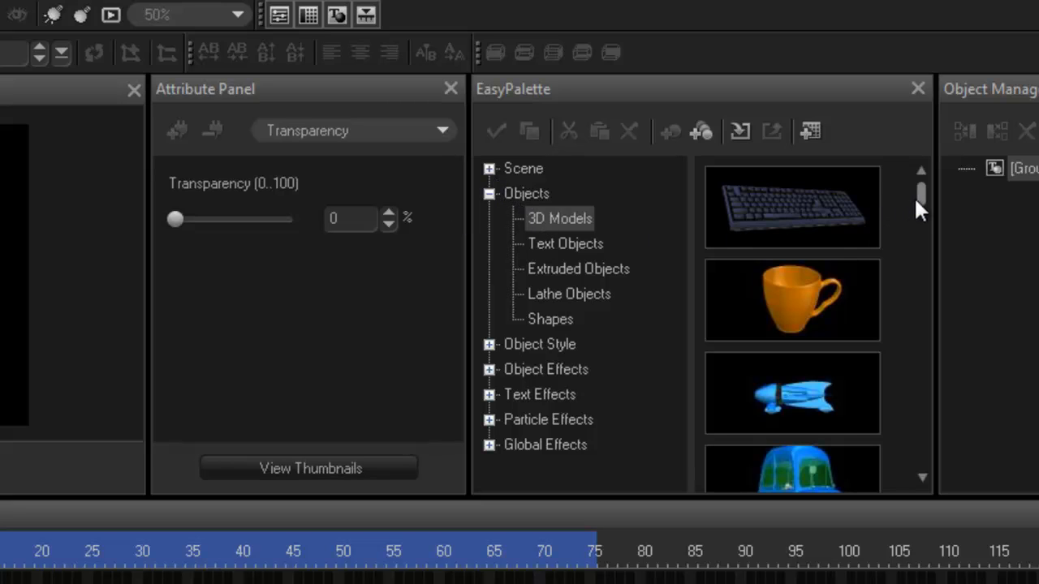
pyautogui.scroll(-3)
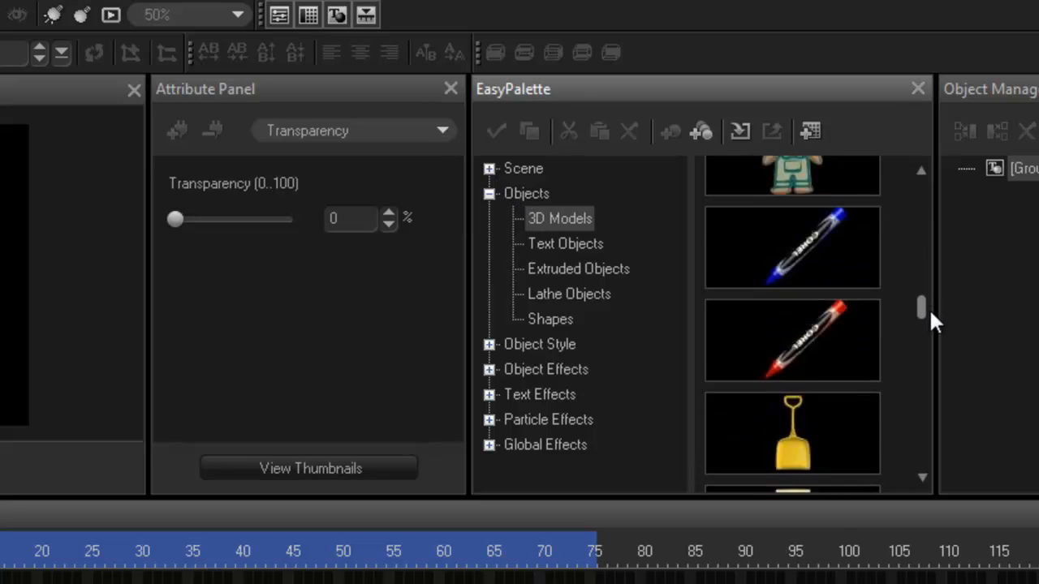
pyautogui.scroll(-3)
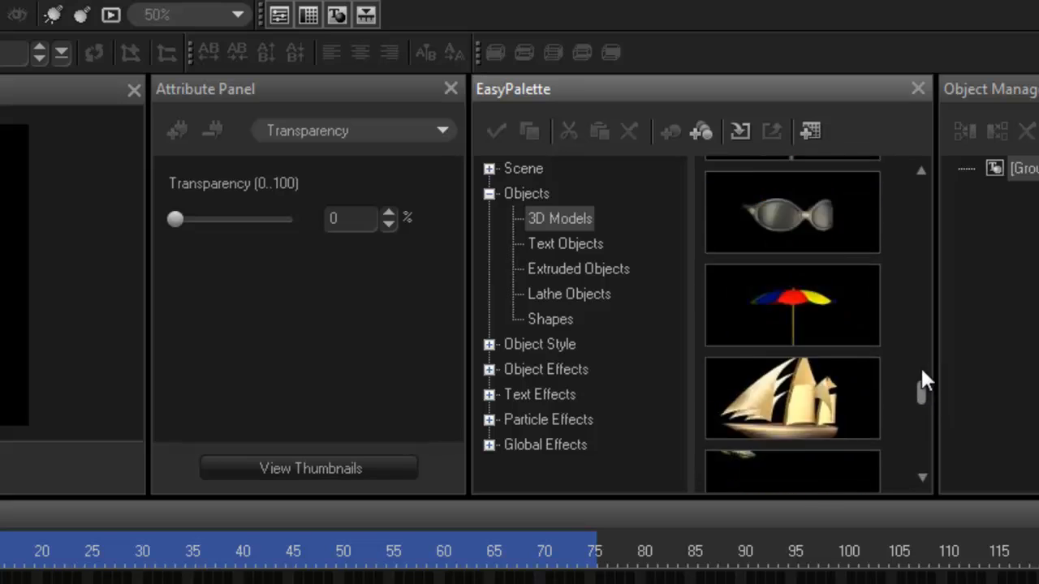
pyautogui.scroll(-3)
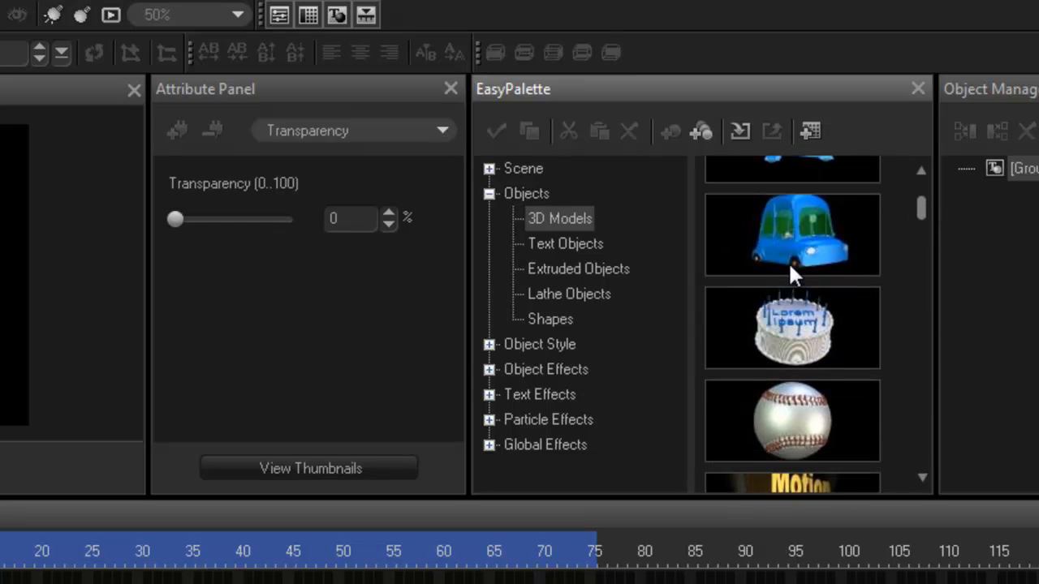
pyautogui.scroll(3)
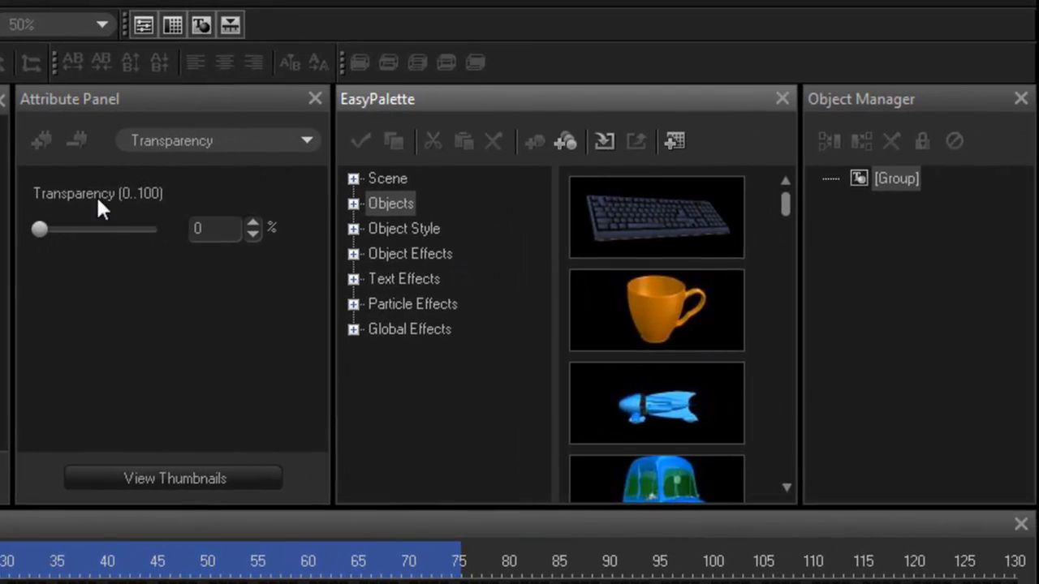
pyautogui.moveTo(337, 288)
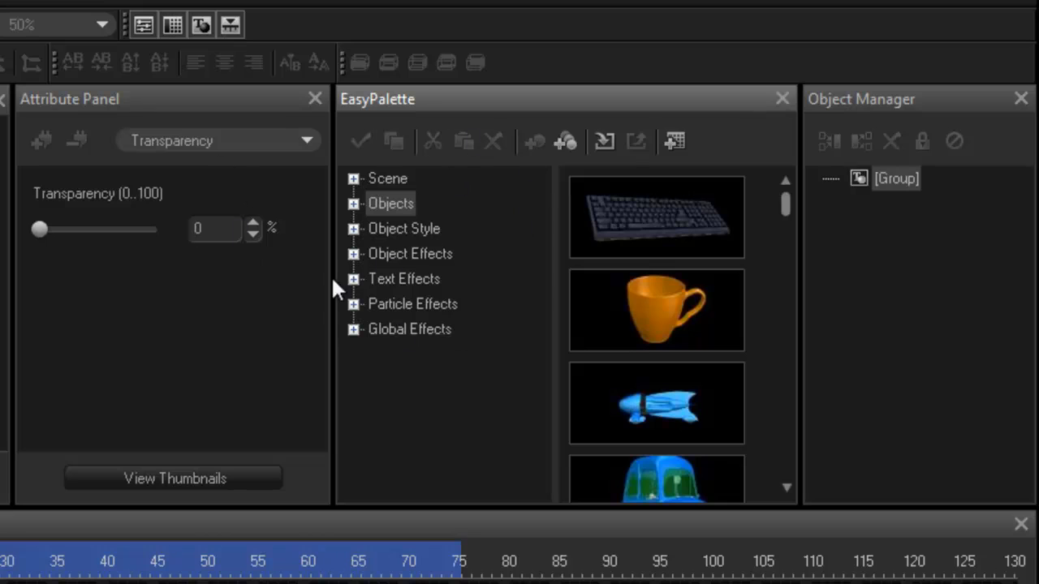
pyautogui.moveTo(876, 104)
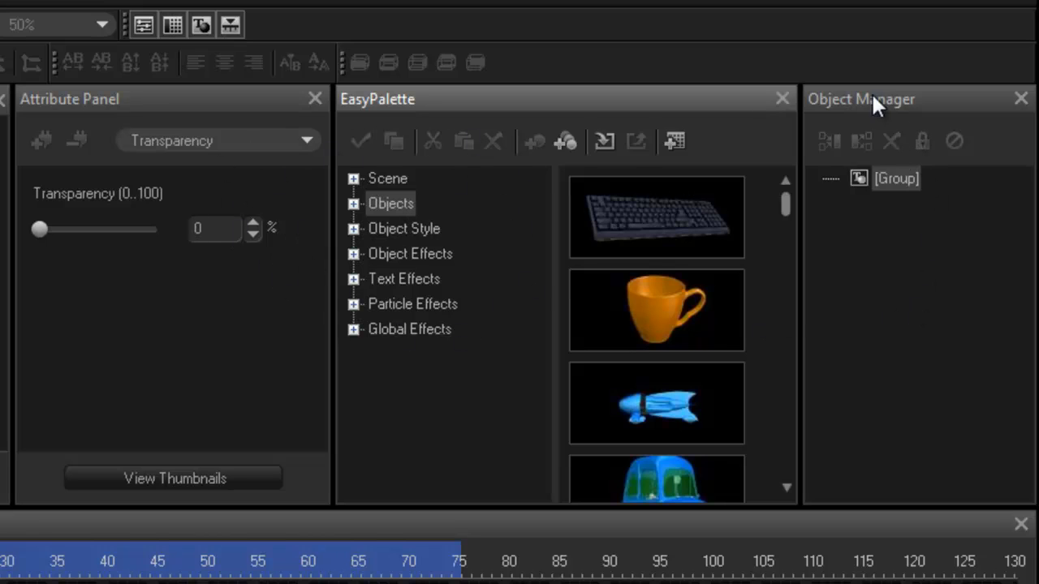
pyautogui.moveTo(931, 273)
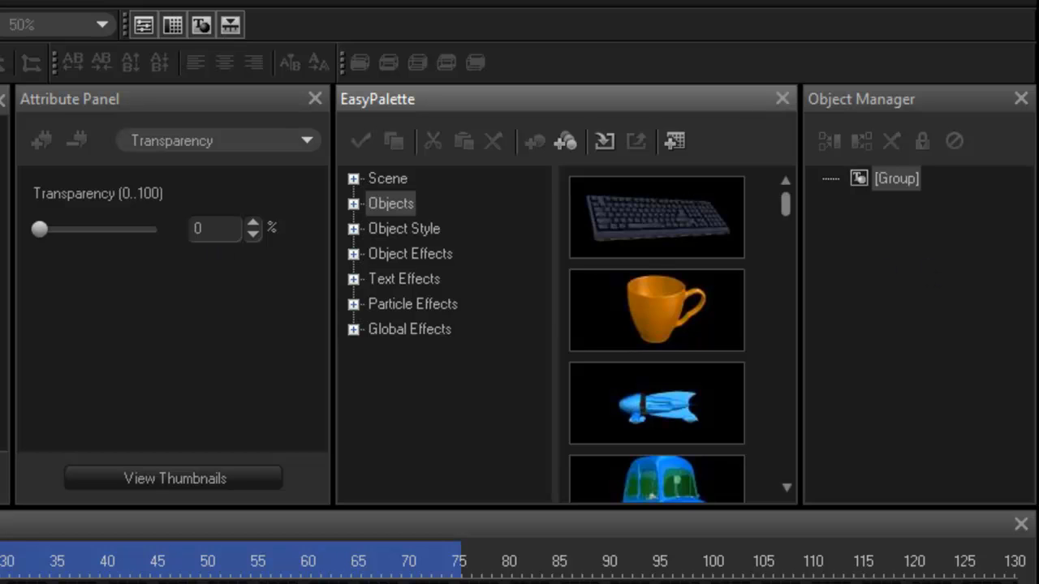
pyautogui.moveTo(890, 452)
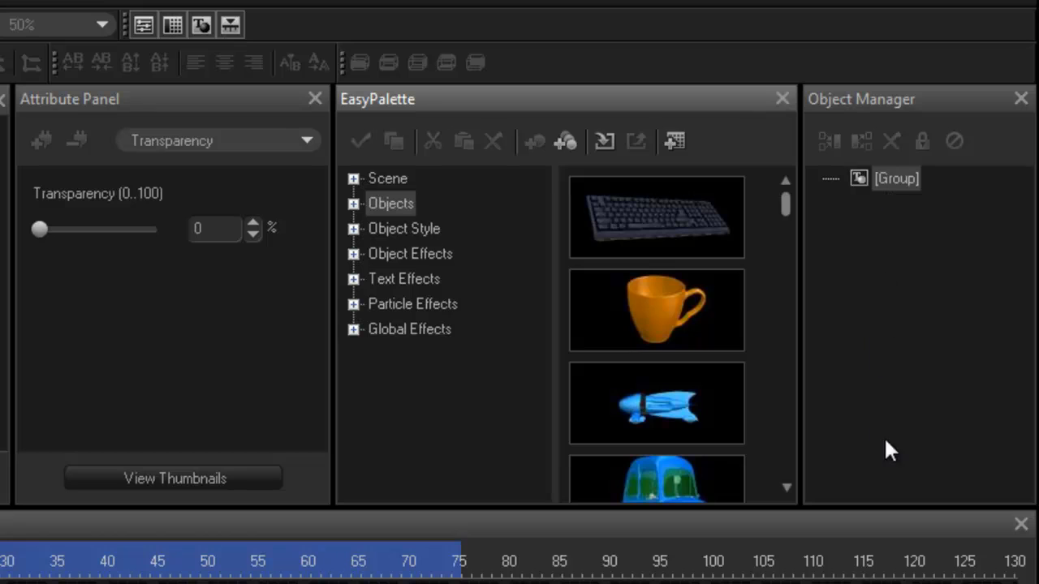
pyautogui.moveTo(745, 267)
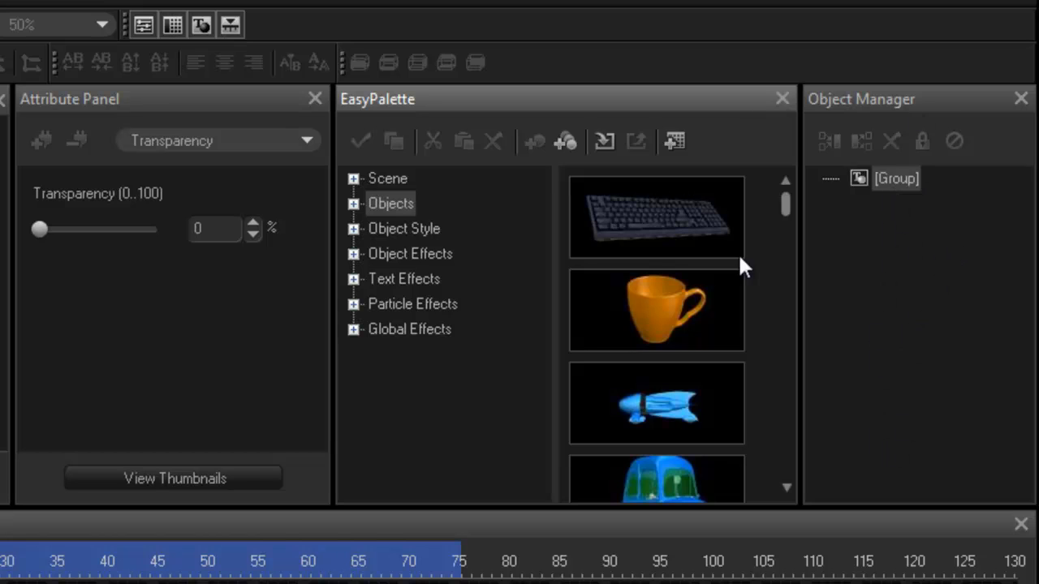
pyautogui.moveTo(893, 353)
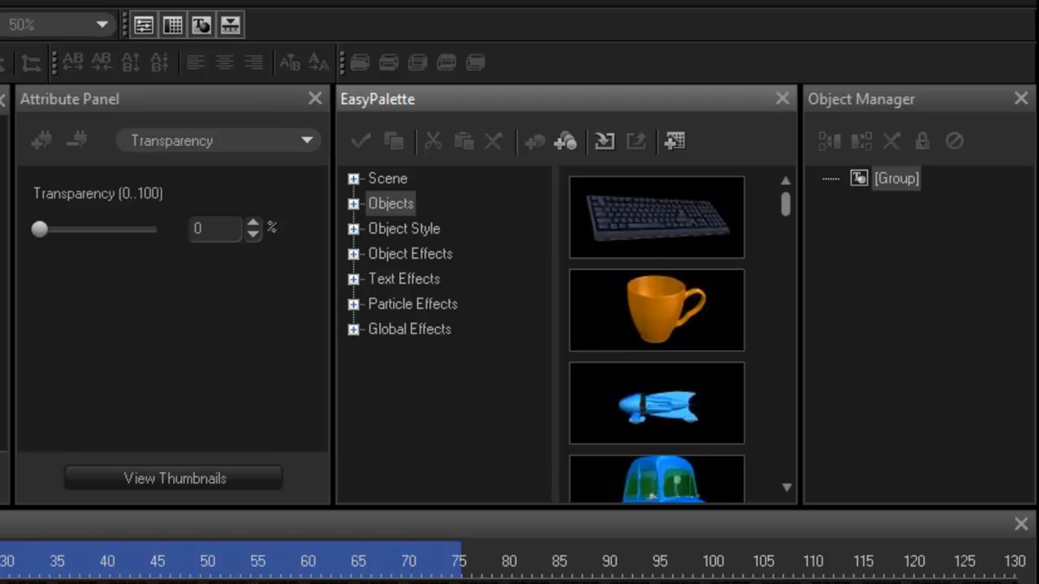
pyautogui.moveTo(938, 182)
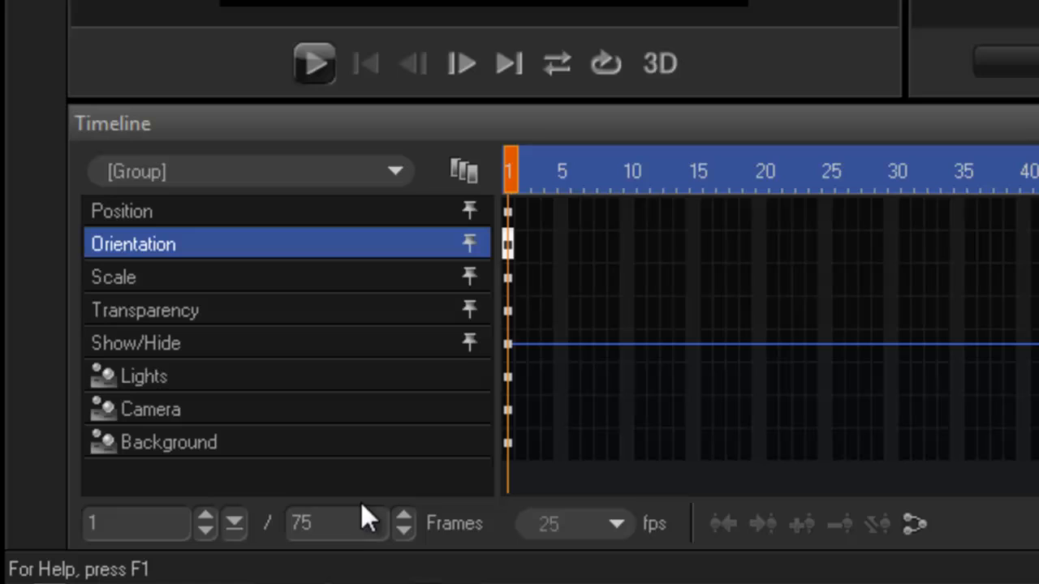
pyautogui.moveTo(588, 556)
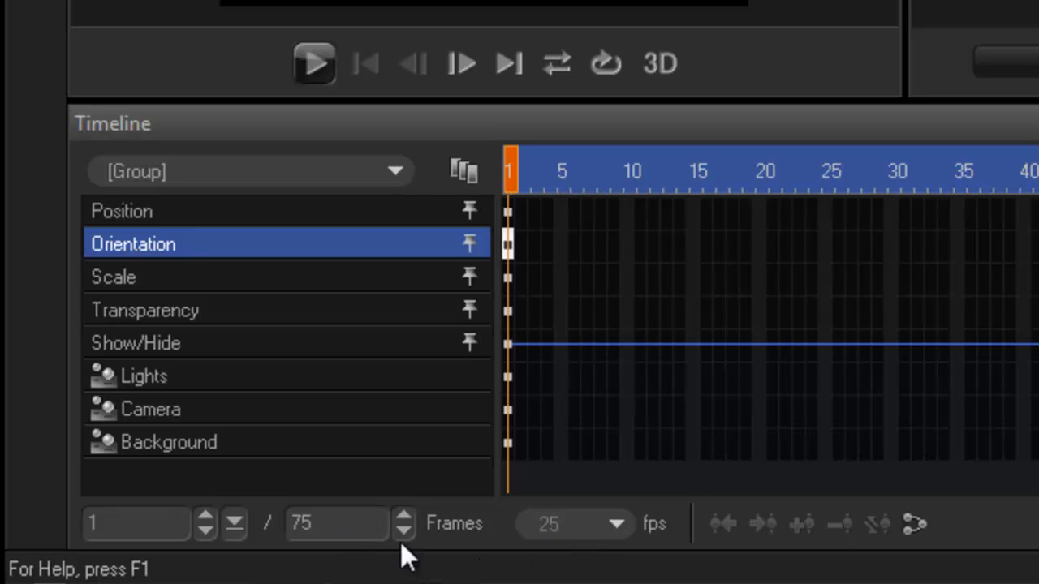
pyautogui.moveTo(348, 536)
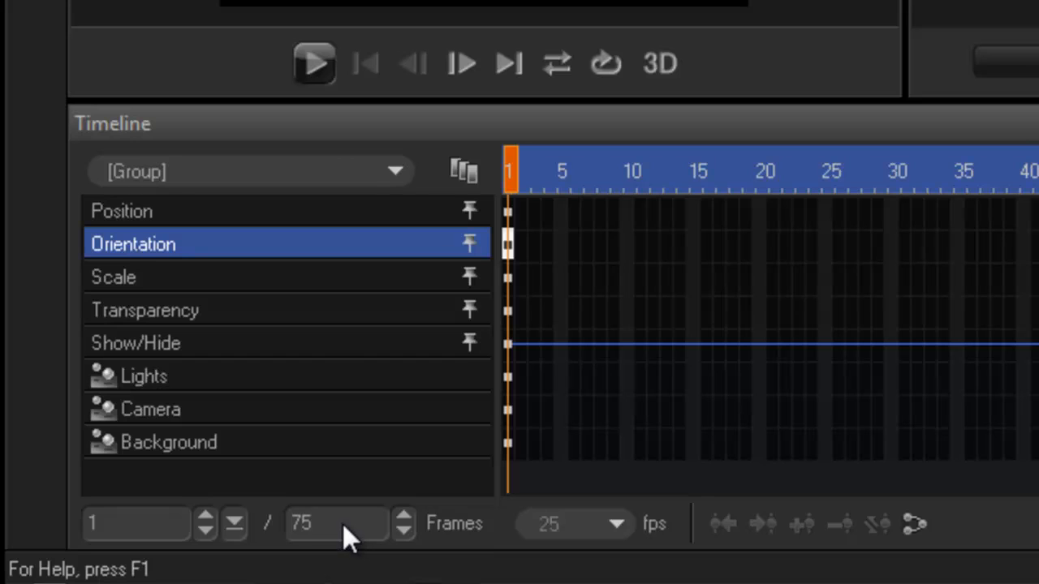
pyautogui.moveTo(523, 166)
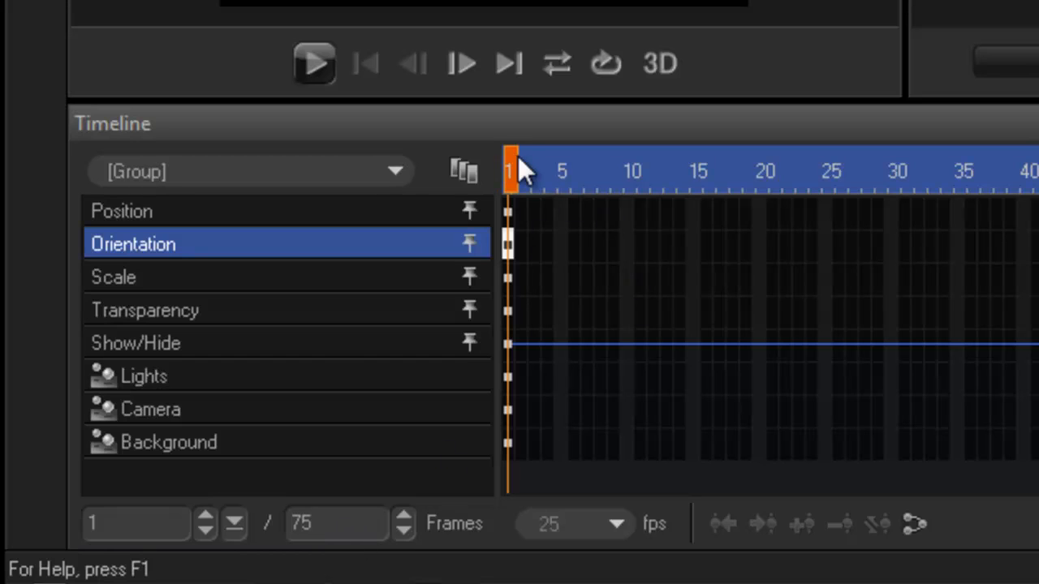
pyautogui.moveTo(509, 171); pyautogui.dragTo(986, 170)
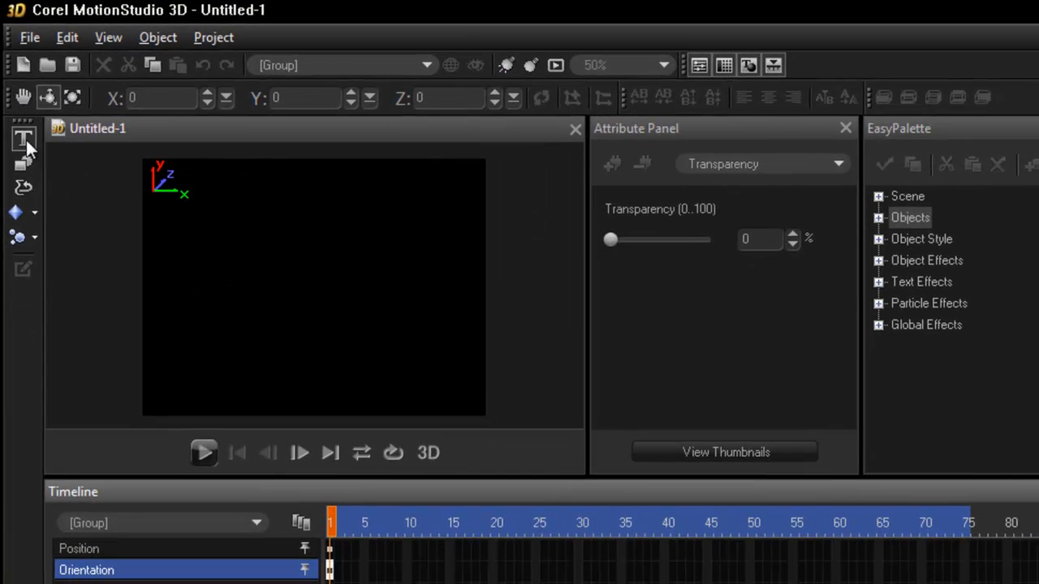
# Insert 3D text reading 'test' in the Flubber font.
pyautogui.click(23, 138)
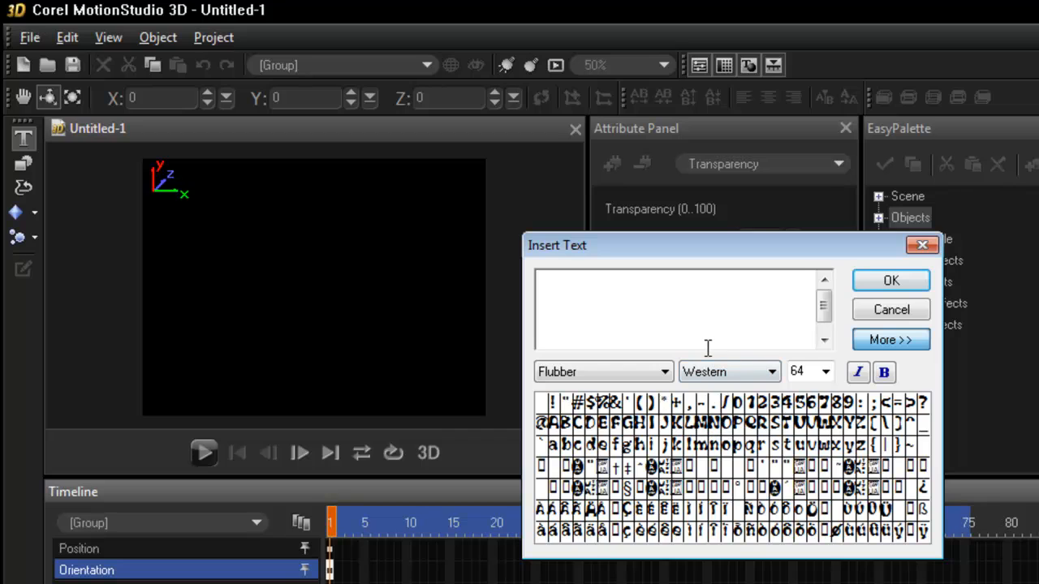
pyautogui.write('tes')
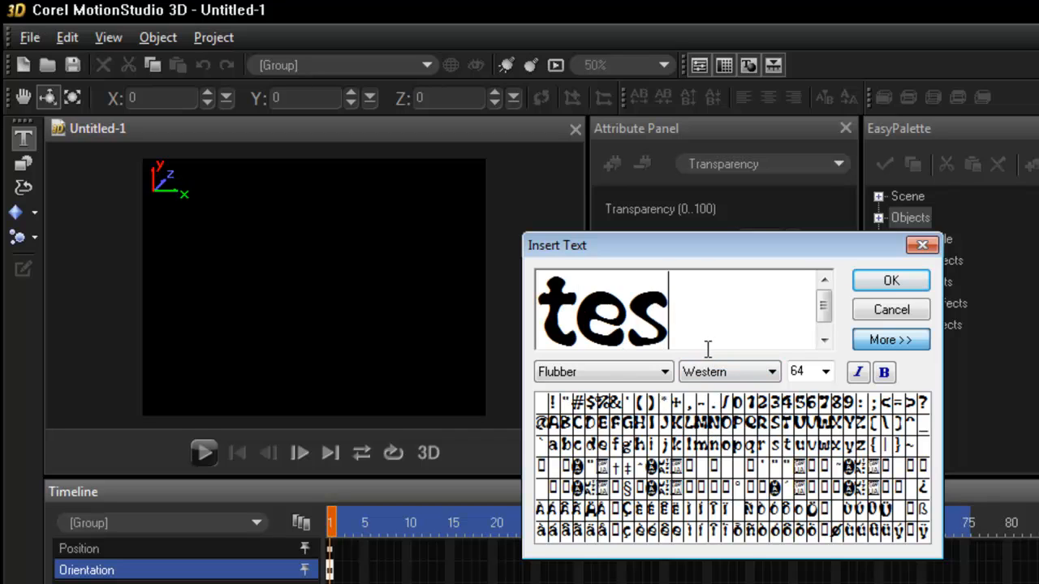
pyautogui.write('t')
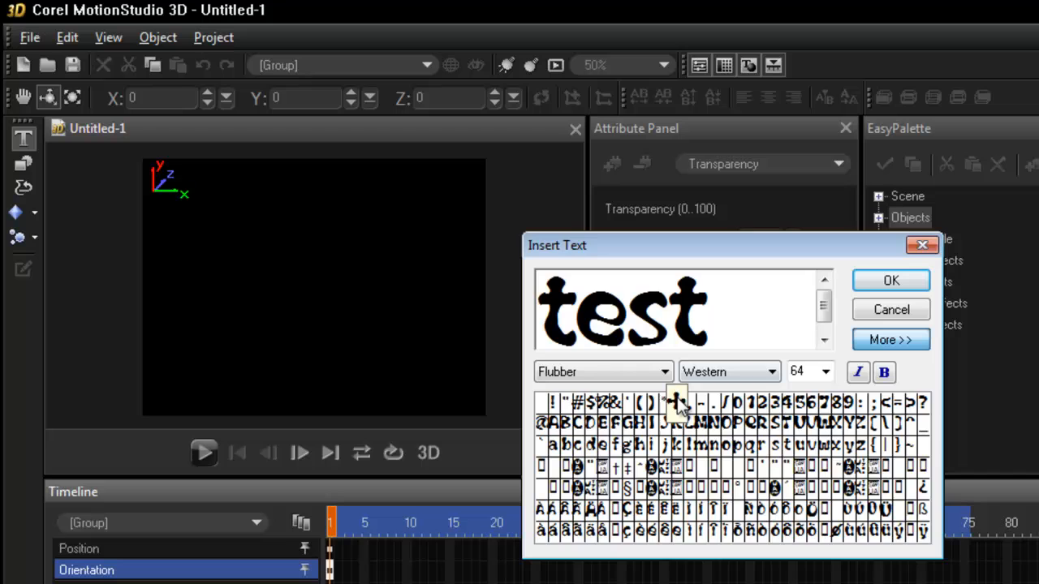
pyautogui.moveTo(917, 280)
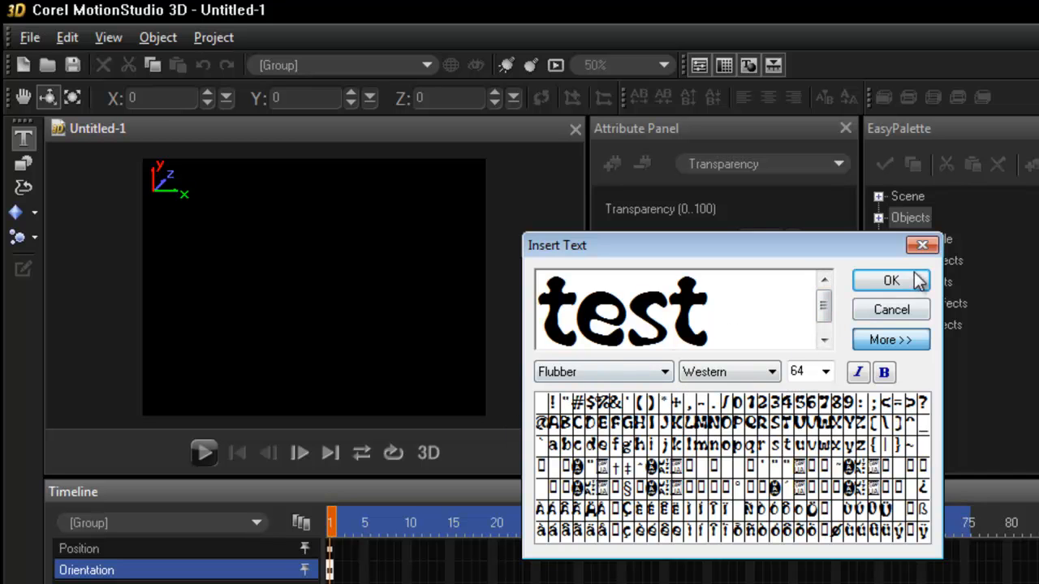
pyautogui.click(891, 280)
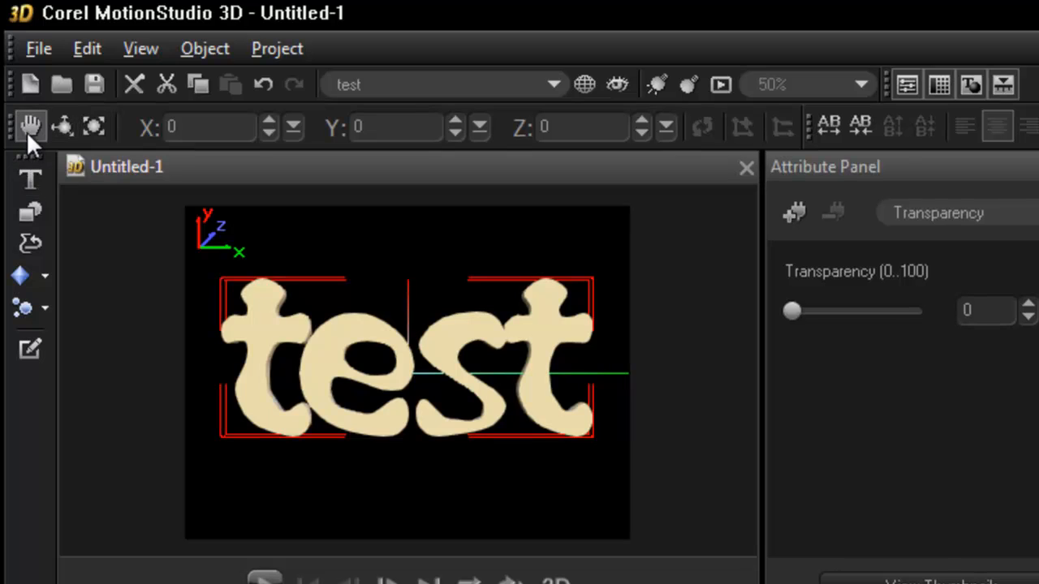
# Rotate the 'test' text in 3D to a tilted angle of X 47, Y 66, Z 100.
pyautogui.moveTo(406, 365); pyautogui.dragTo(211, 430)
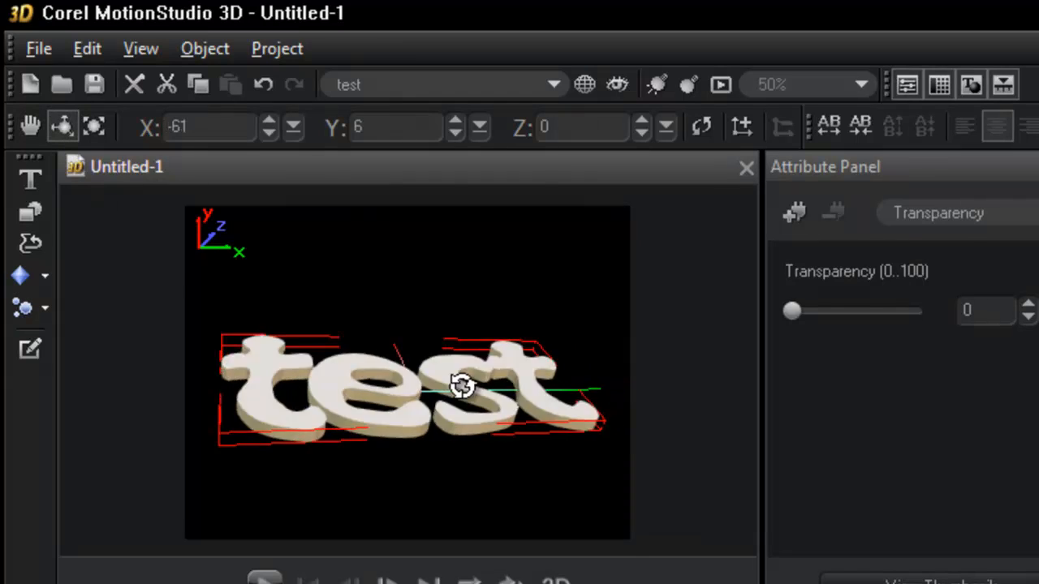
pyautogui.moveTo(458, 386); pyautogui.dragTo(475, 373)
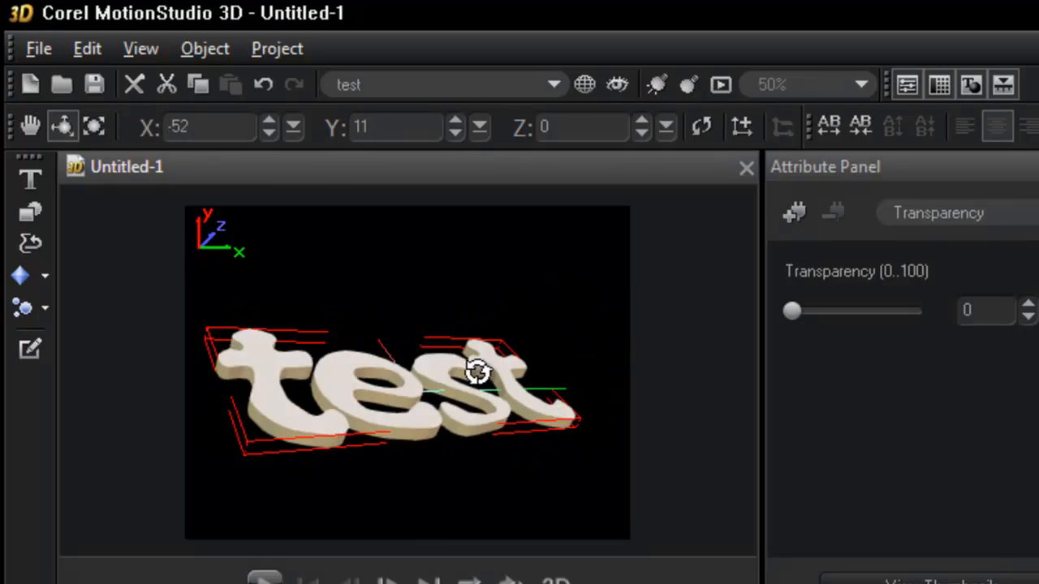
pyautogui.moveTo(478, 372); pyautogui.dragTo(461, 422)
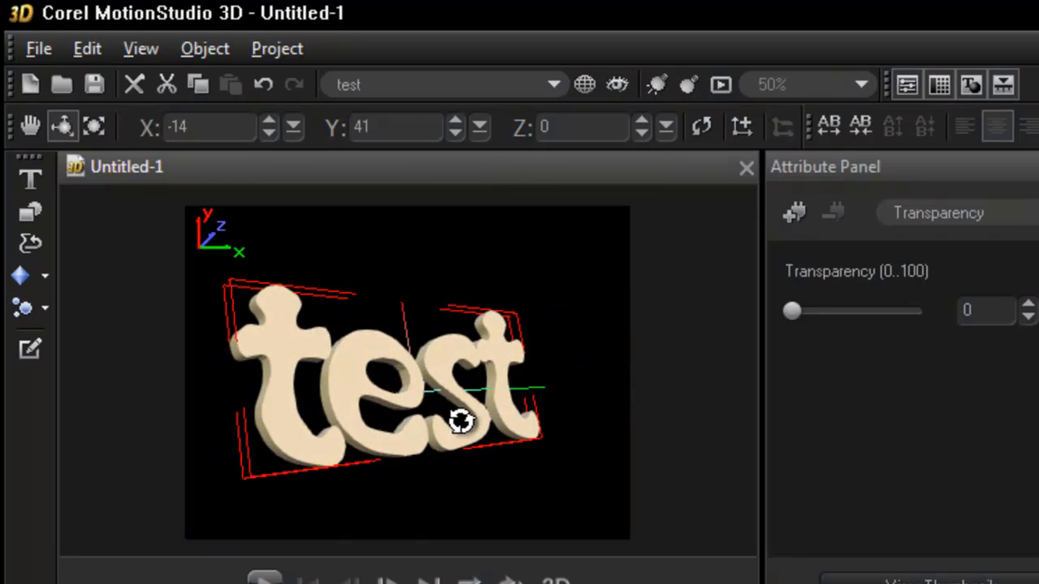
pyautogui.click(95, 125)
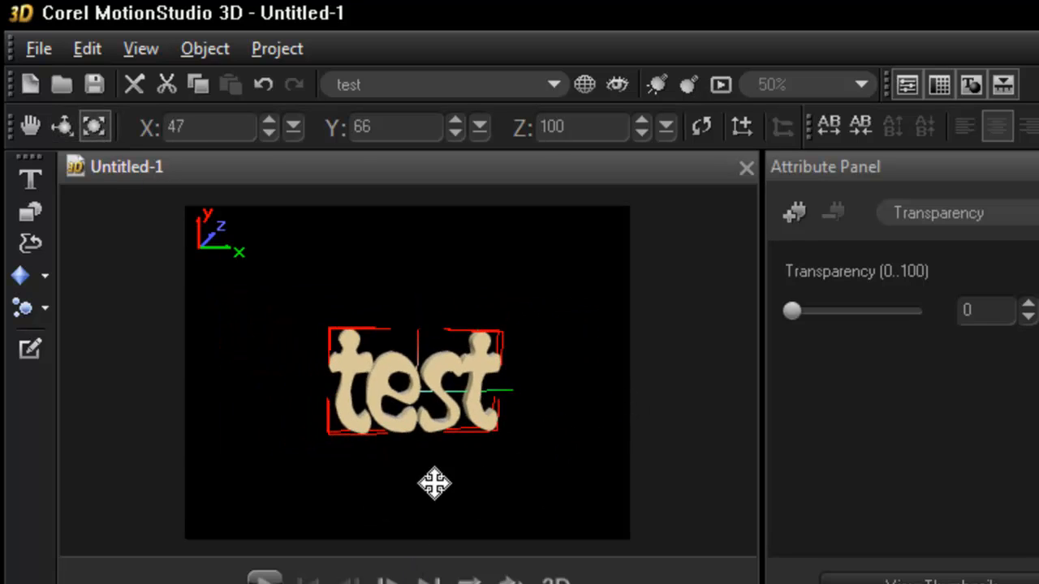
# Shrink and undo the text resize, then drag the text around, ending front-facing at X, Y, Z 0.
pyautogui.moveTo(434, 483); pyautogui.dragTo(386, 410)
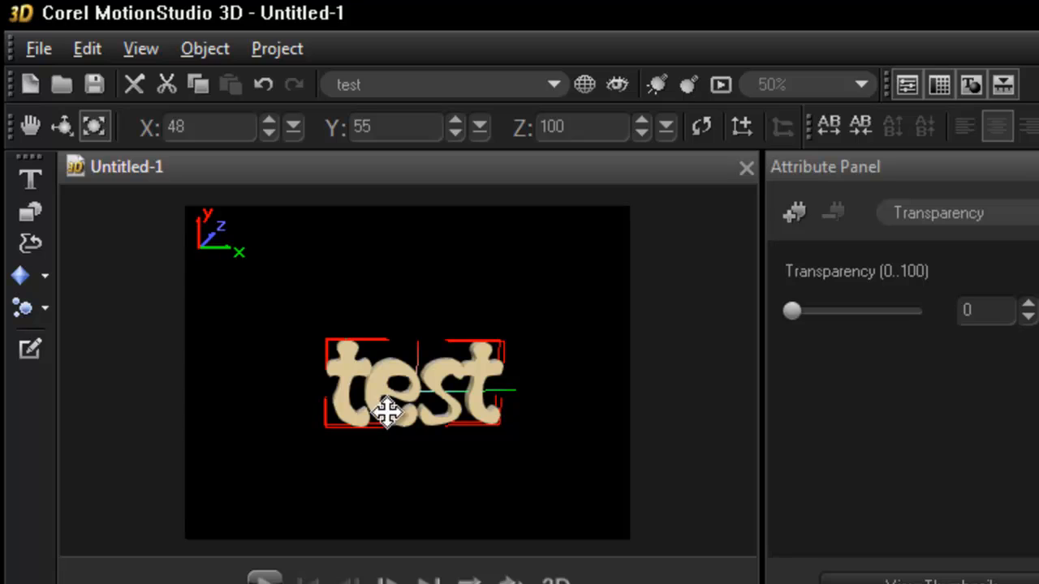
pyautogui.click(262, 84)
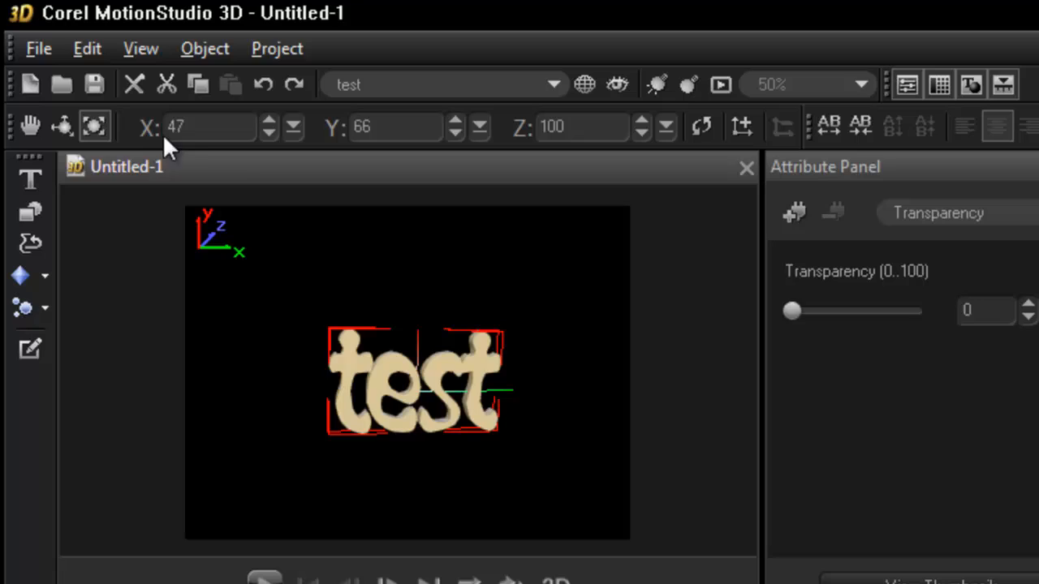
pyautogui.moveTo(229, 197)
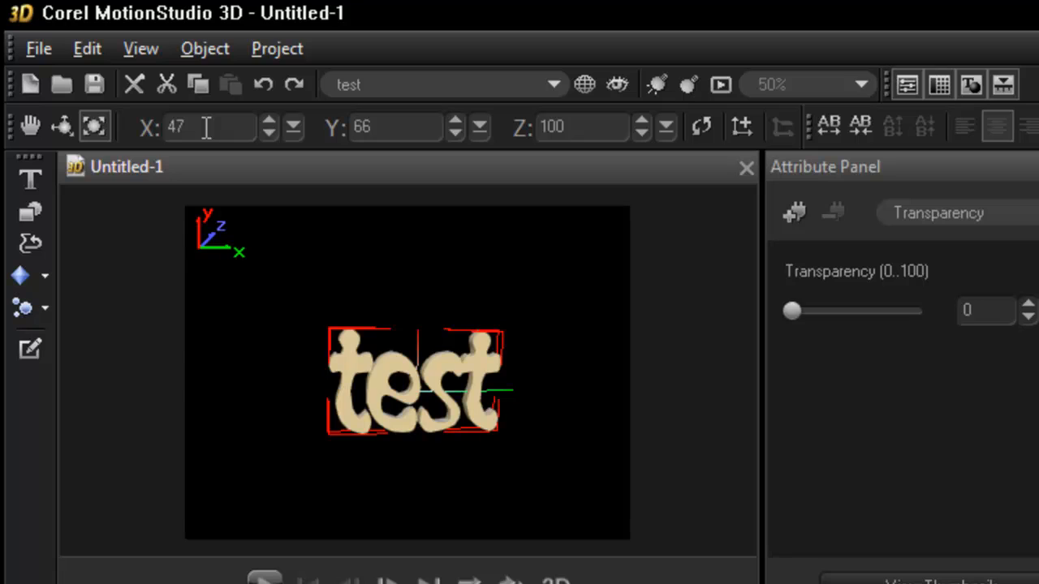
pyautogui.moveTo(426, 127)
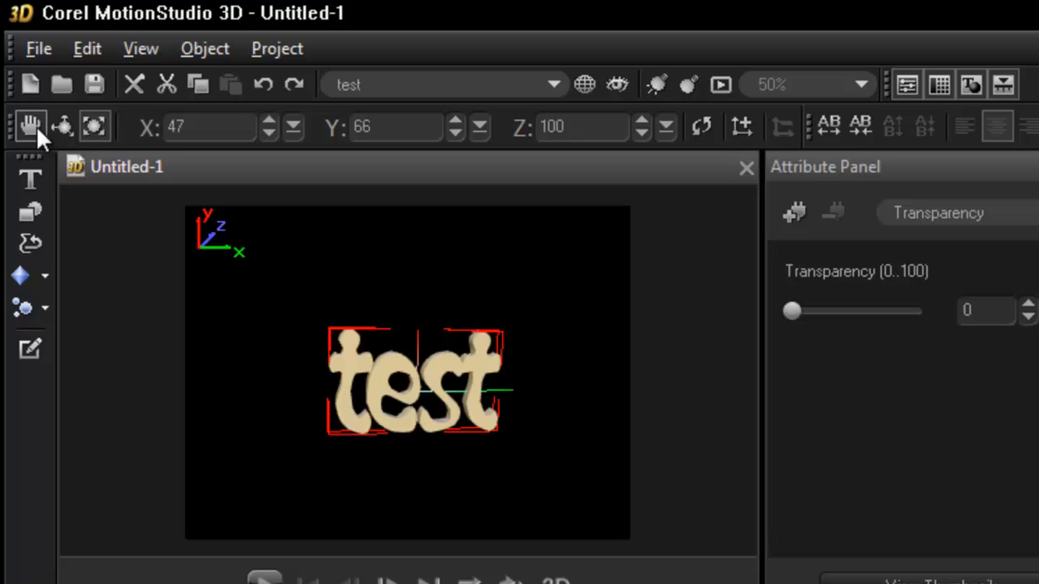
pyautogui.moveTo(414, 382); pyautogui.dragTo(442, 370)
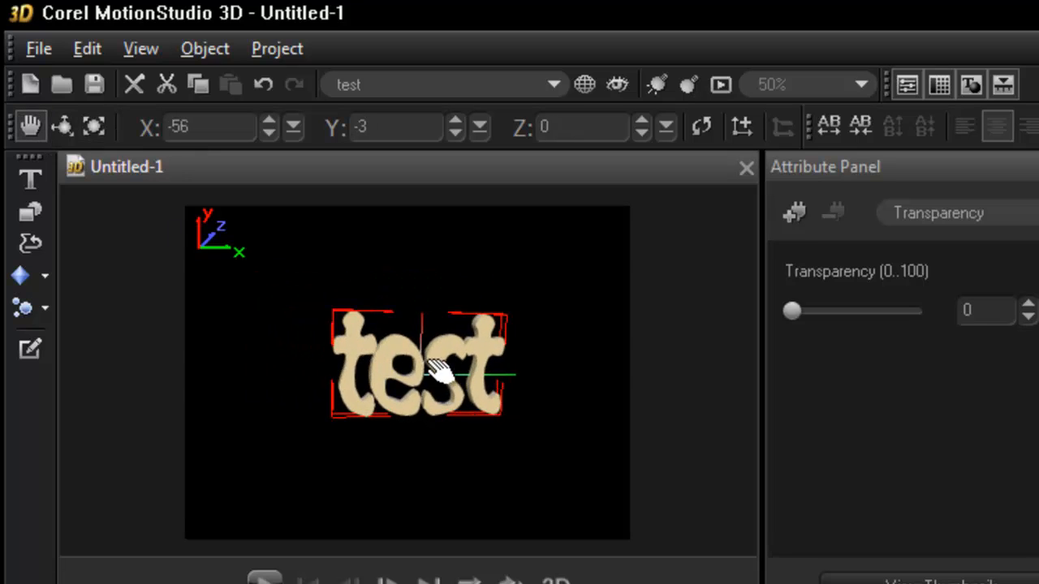
pyautogui.moveTo(418, 369); pyautogui.dragTo(422, 312)
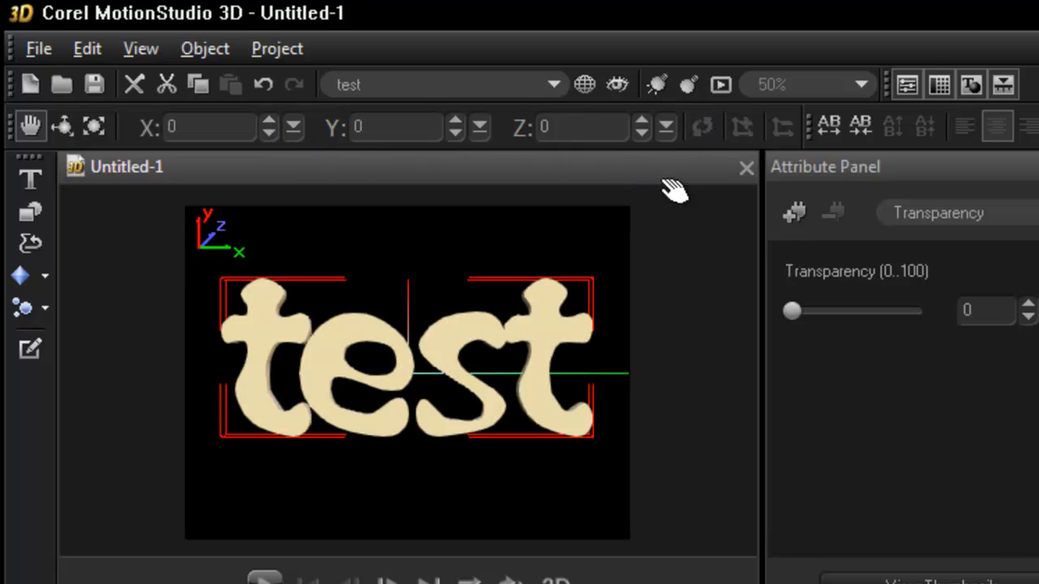
pyautogui.moveTo(353, 370)
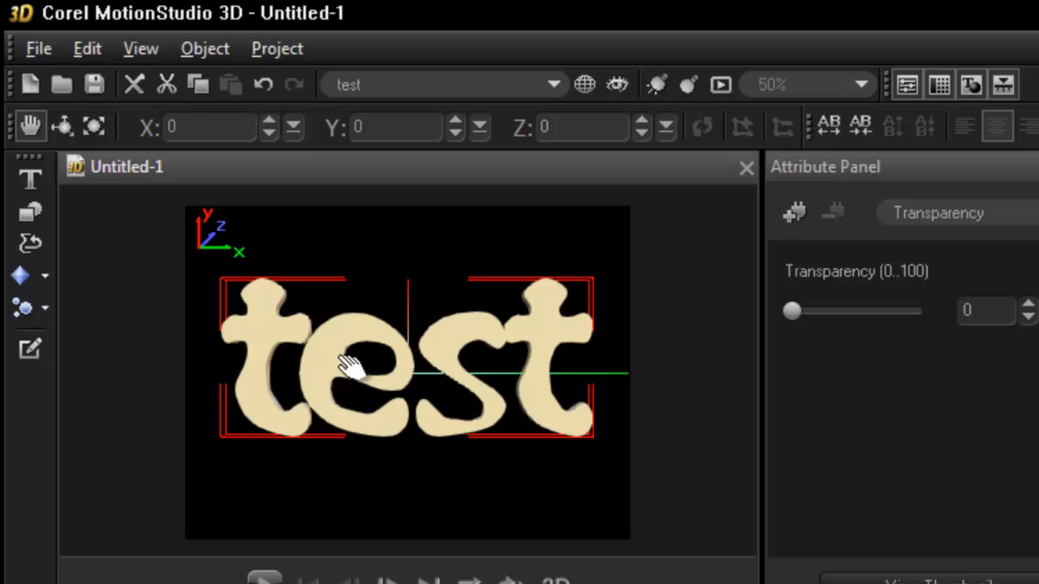
pyautogui.moveTo(332, 394)
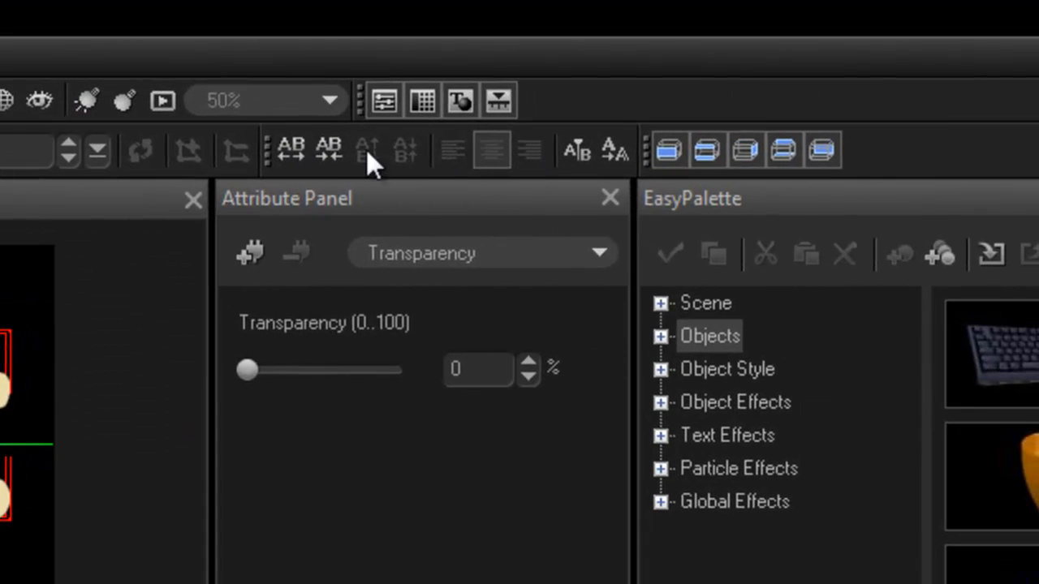
pyautogui.moveTo(374, 166)
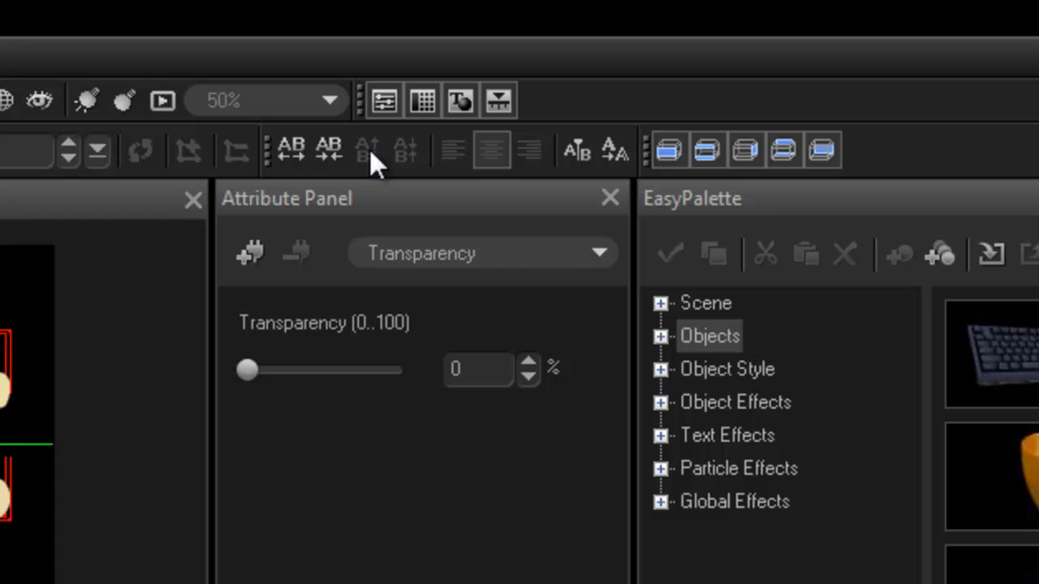
pyautogui.moveTo(474, 170)
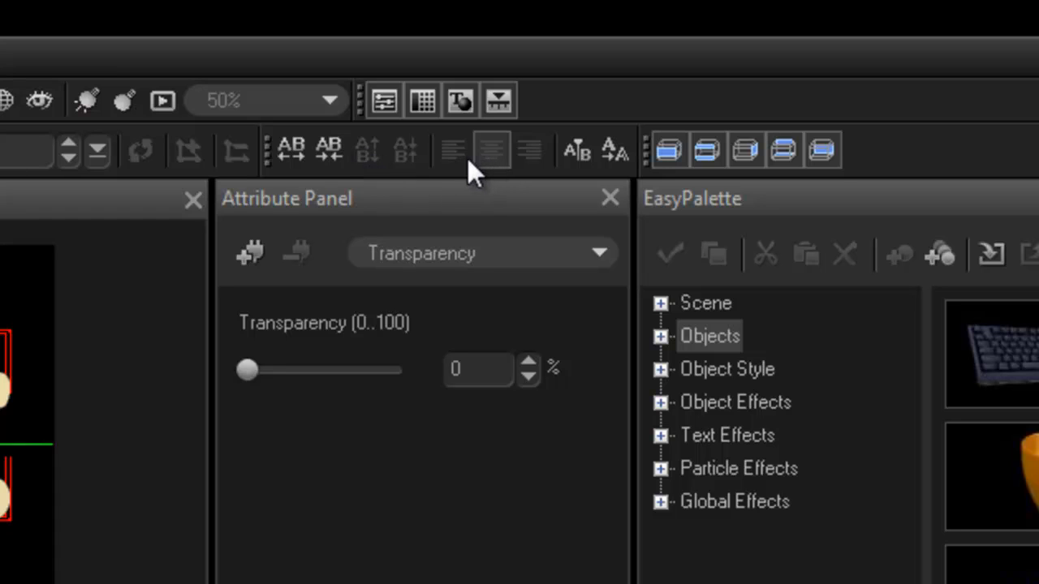
pyautogui.moveTo(501, 178)
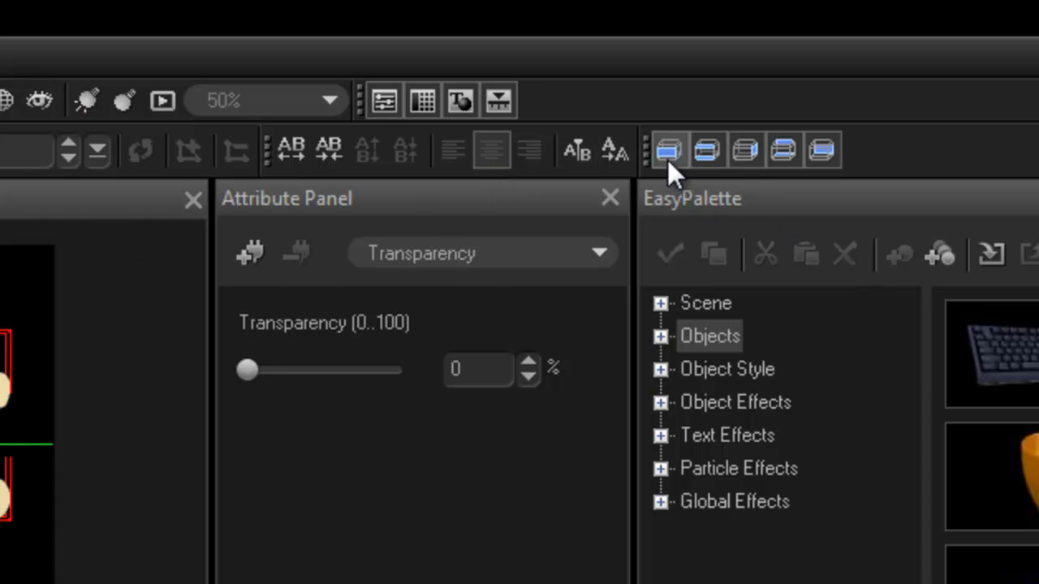
pyautogui.moveTo(783, 150)
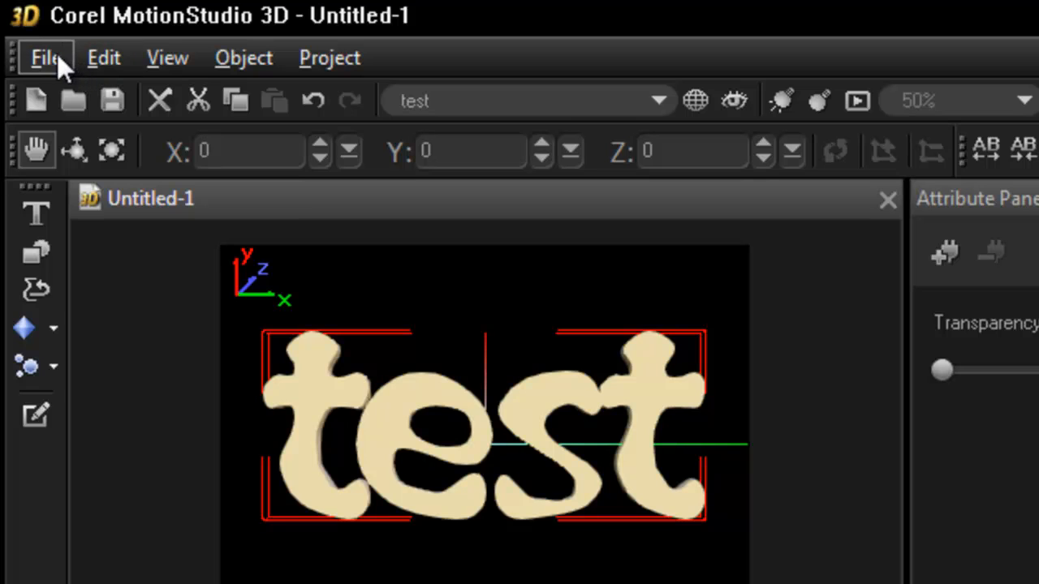
pyautogui.click(45, 57)
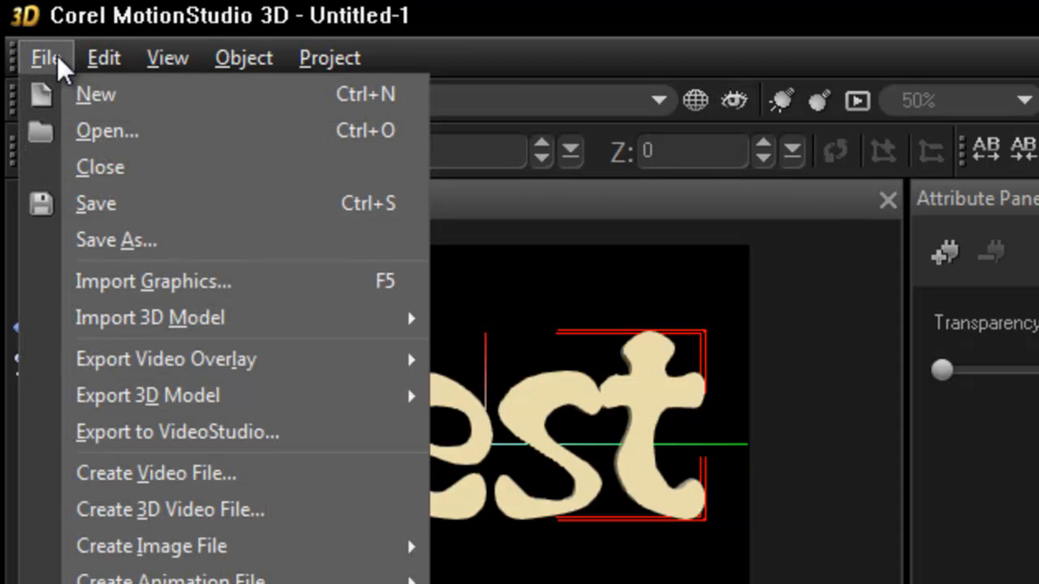
pyautogui.moveTo(223, 432)
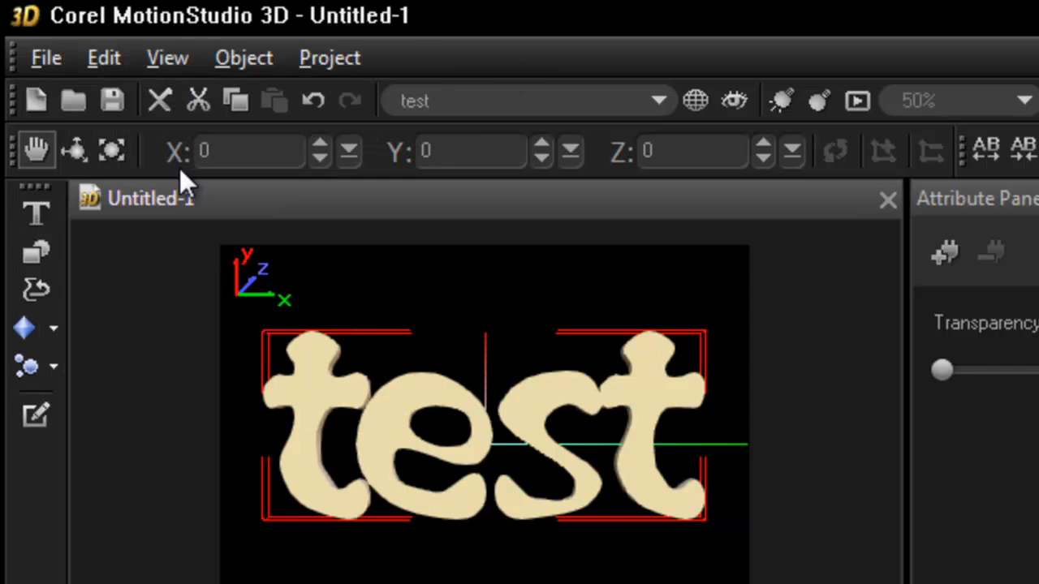
pyautogui.moveTo(678, 268)
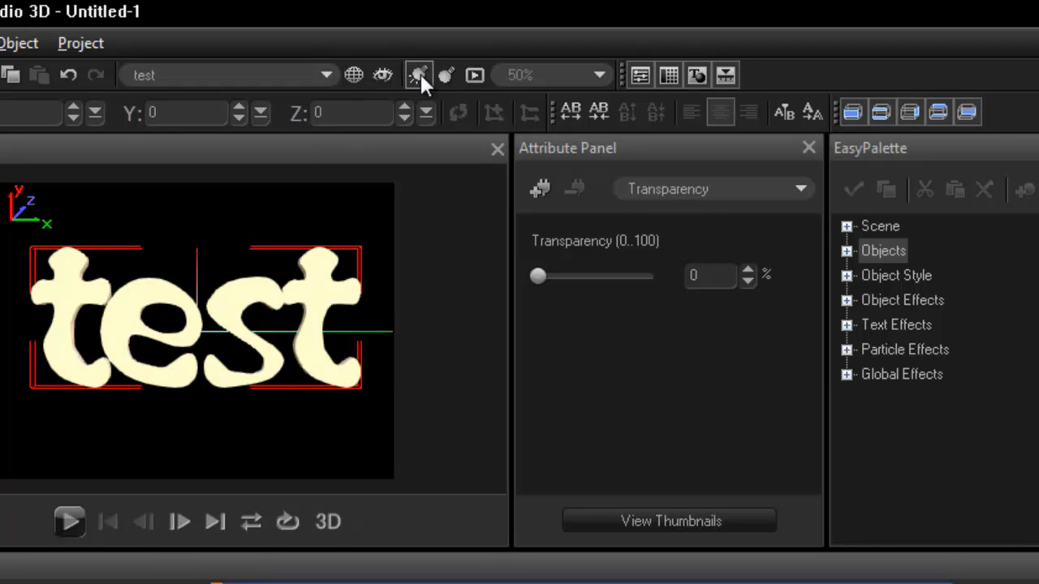
pyautogui.click(446, 75)
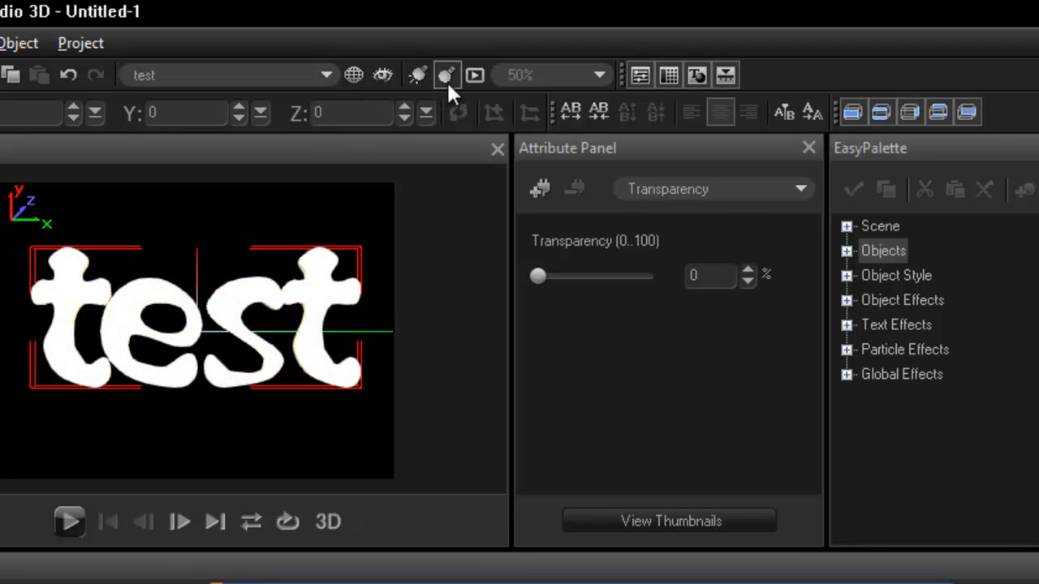
pyautogui.click(445, 74)
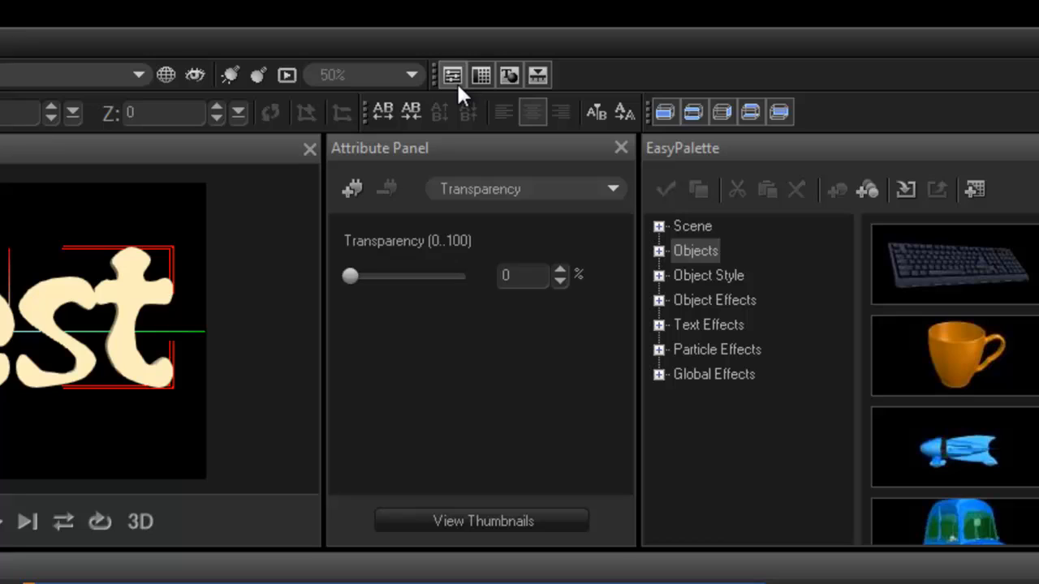
pyautogui.moveTo(576, 158)
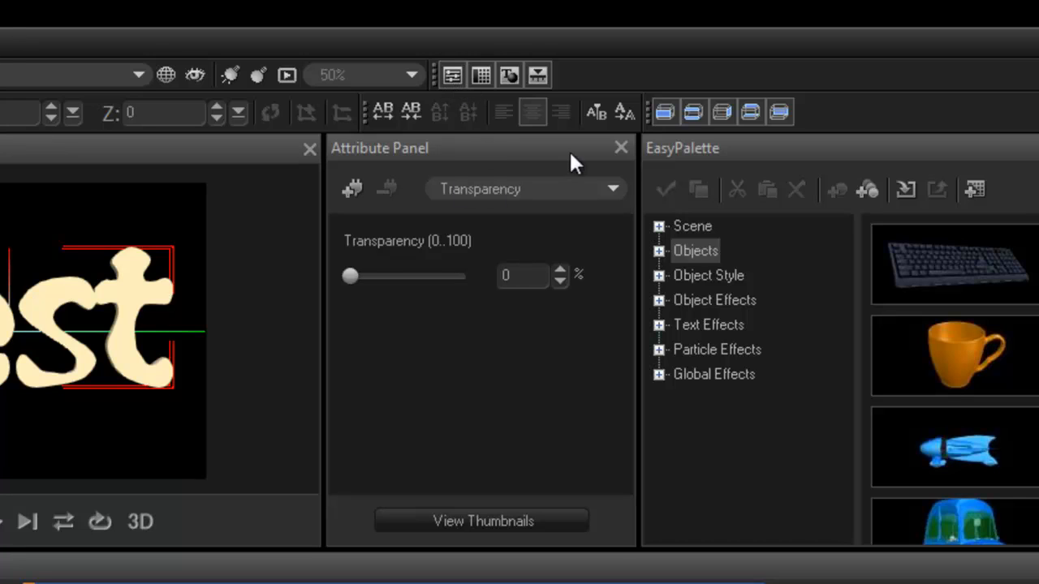
pyautogui.moveTo(481, 166)
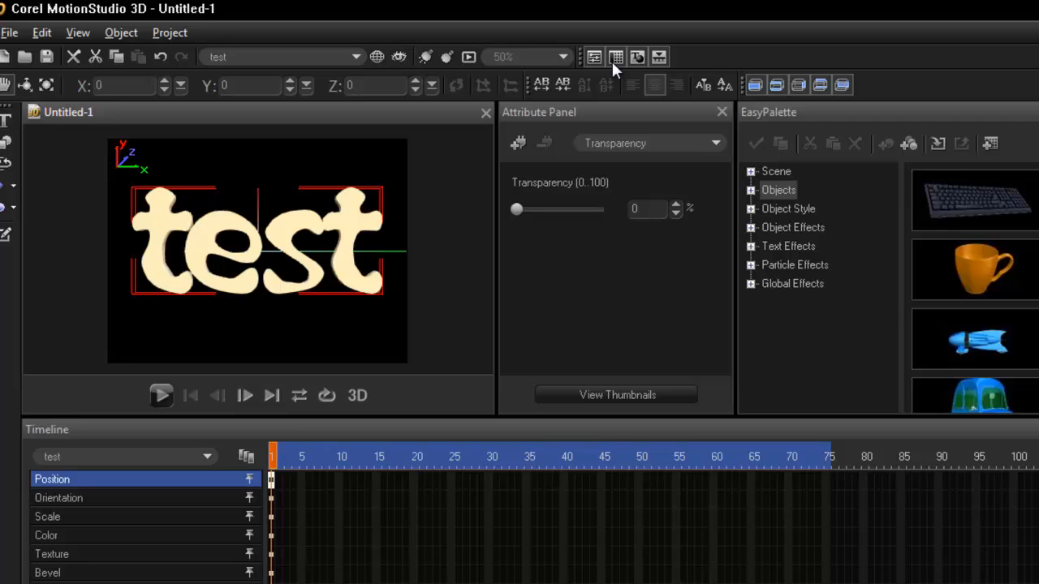
# Hide the panels for a larger preview, then restore them with Timeline and Object Manager.
pyautogui.click(615, 57)
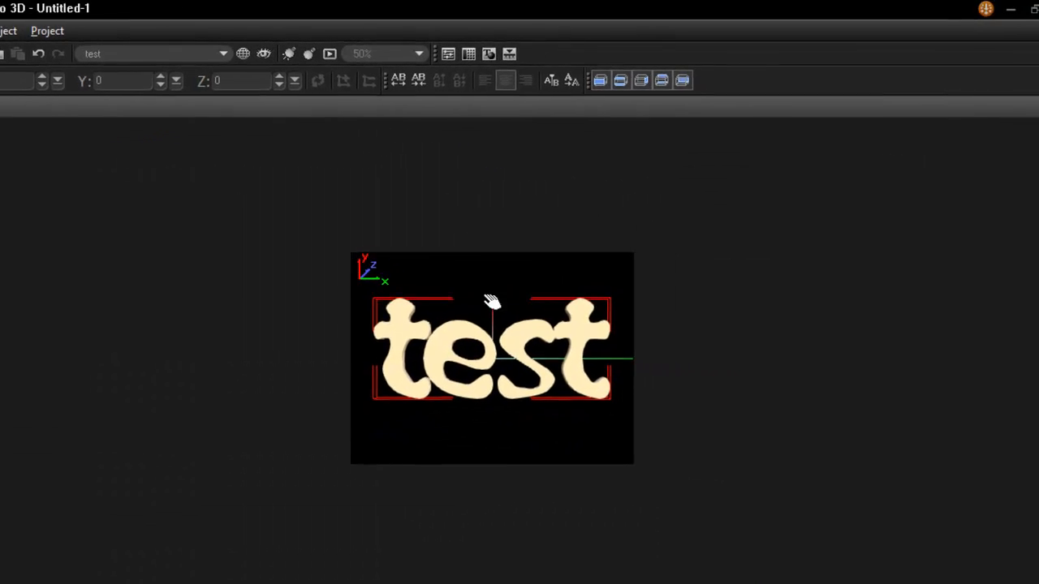
pyautogui.click(386, 53)
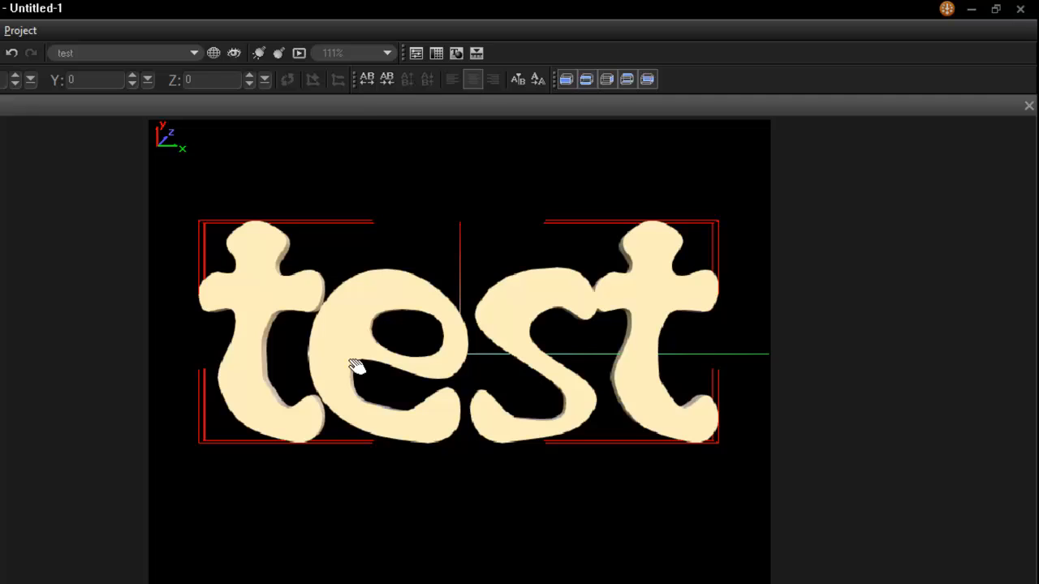
pyautogui.moveTo(23, 231)
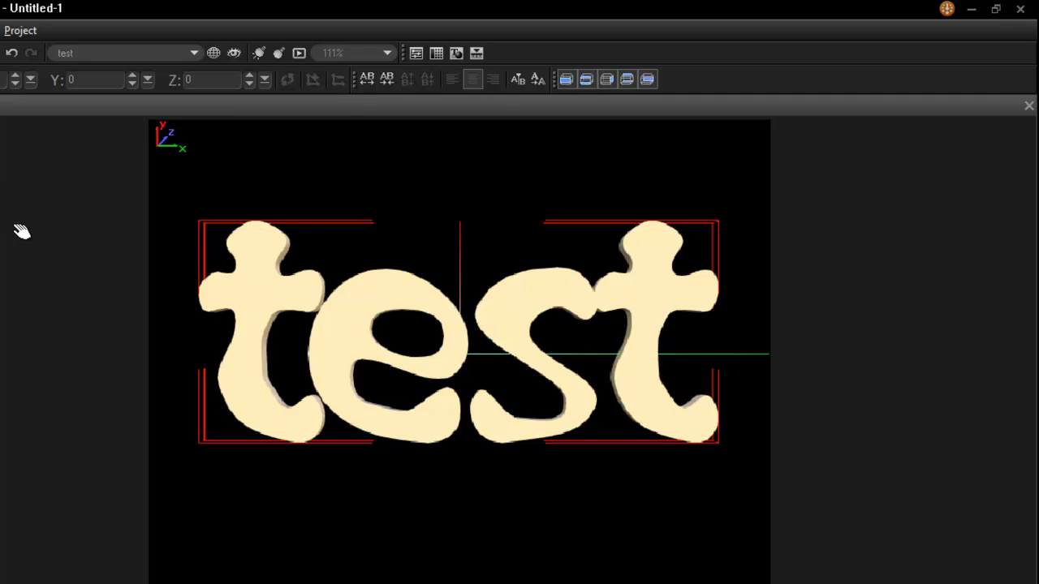
pyautogui.moveTo(187, 318)
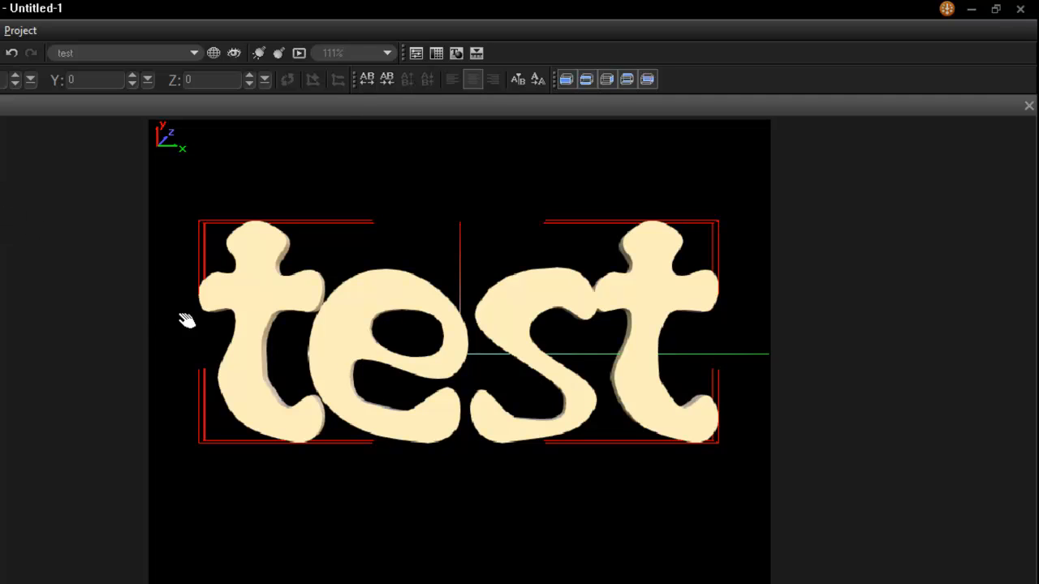
pyautogui.moveTo(364, 386)
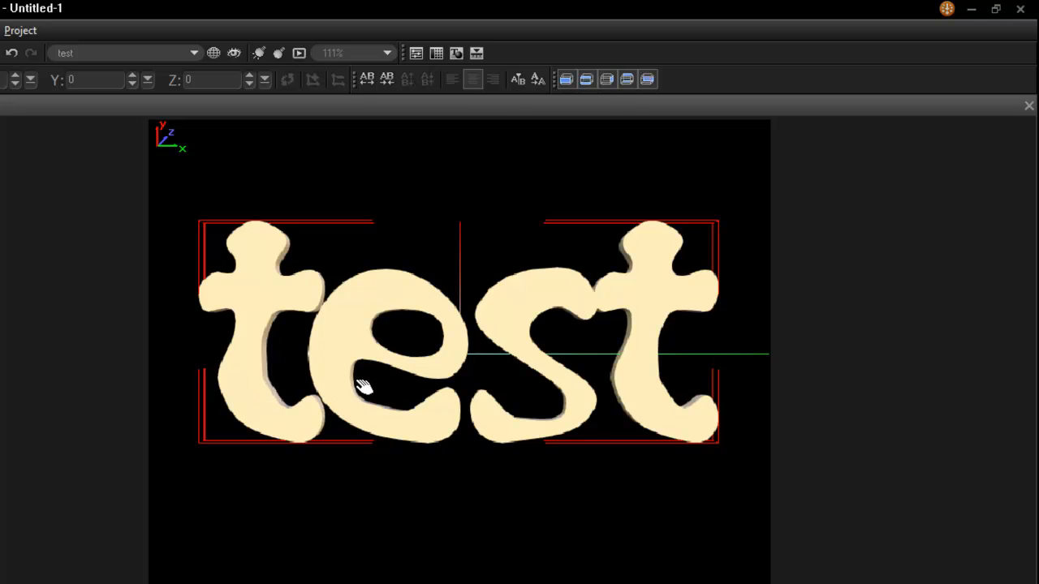
pyautogui.click(456, 53)
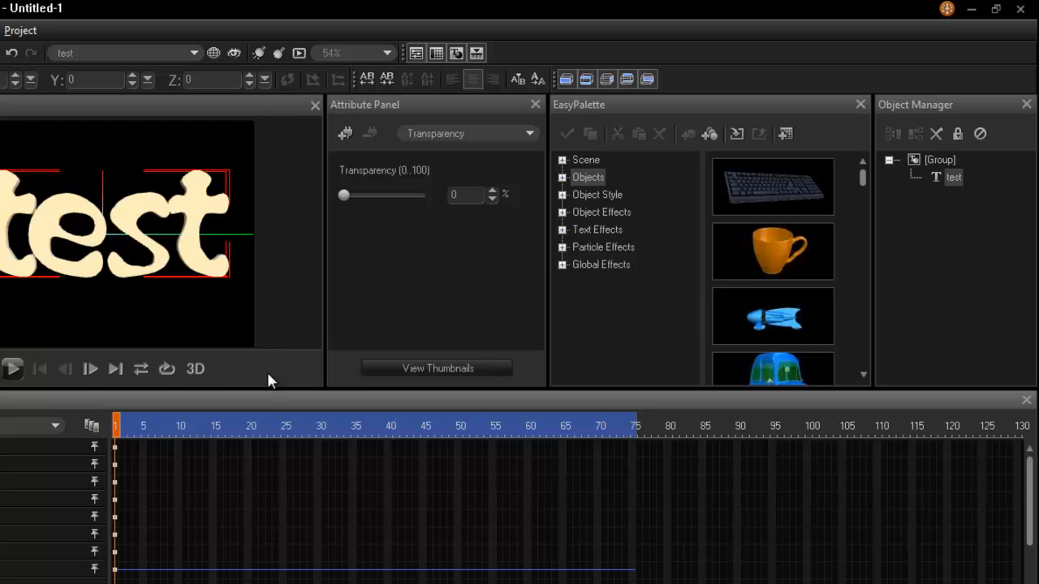
pyautogui.moveTo(455, 112)
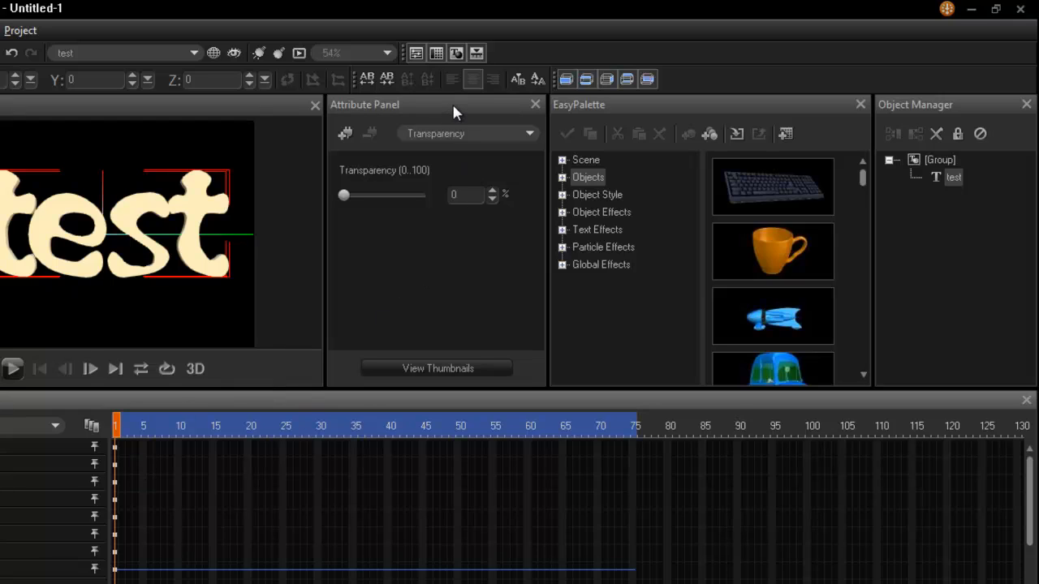
pyautogui.moveTo(417, 162)
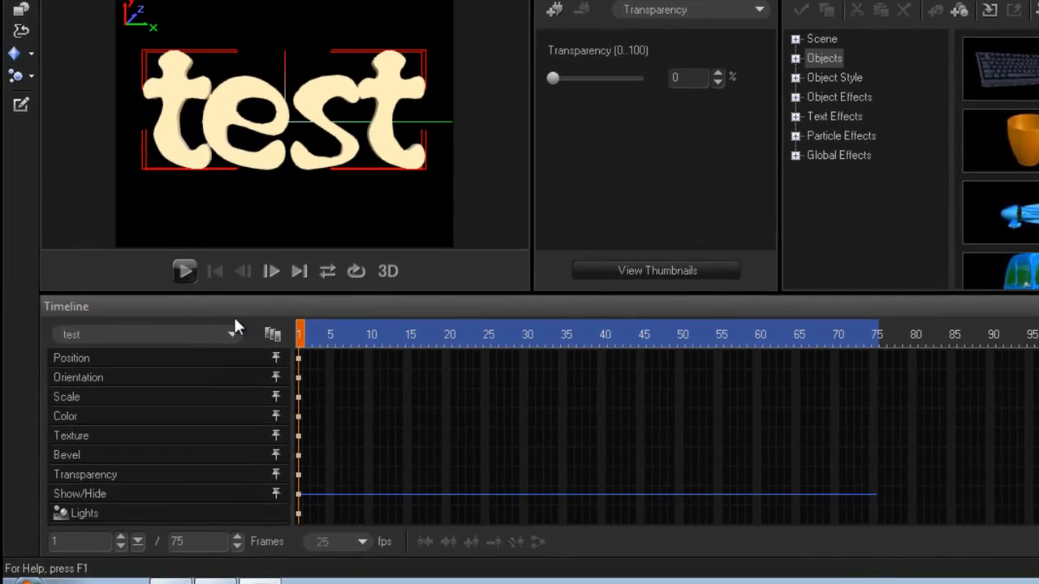
pyautogui.moveTo(112, 372)
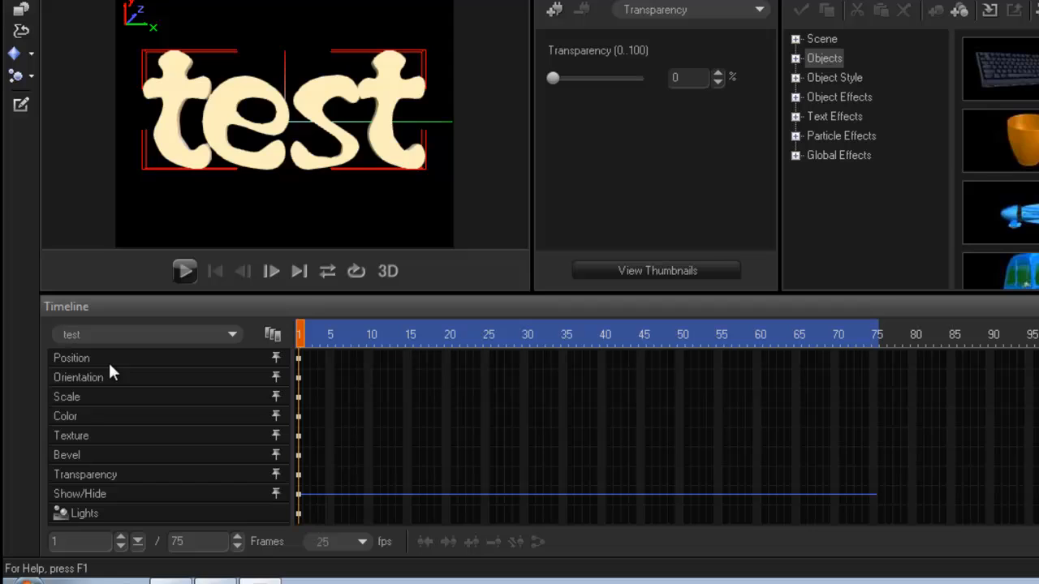
pyautogui.moveTo(204, 421)
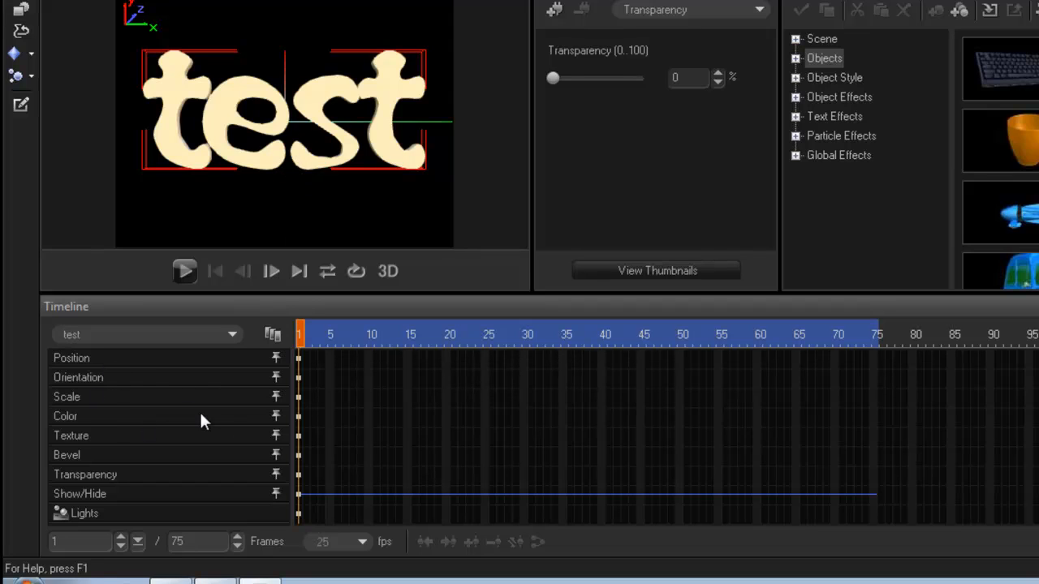
pyautogui.moveTo(116, 436)
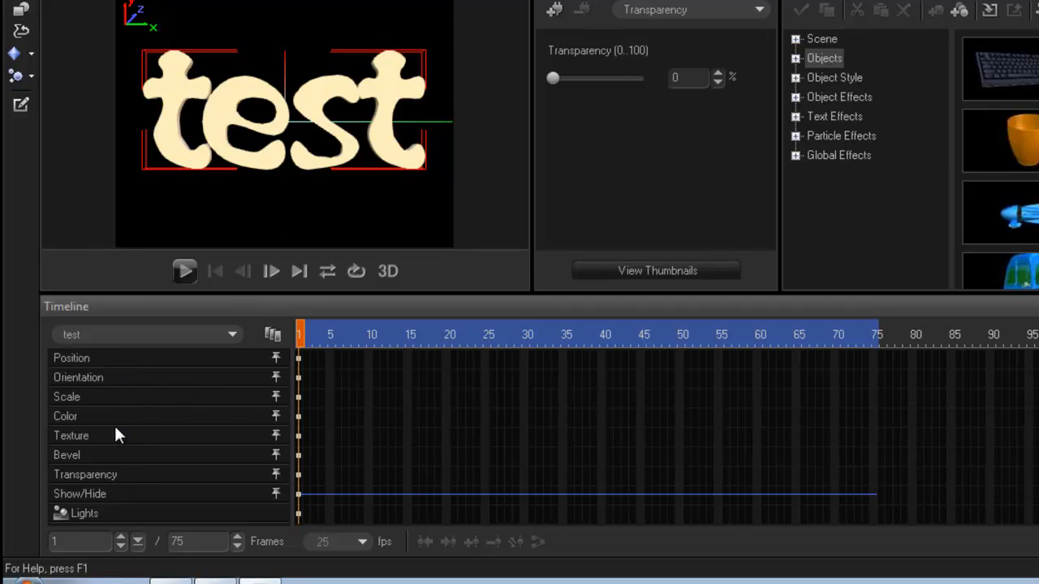
pyautogui.moveTo(351, 315)
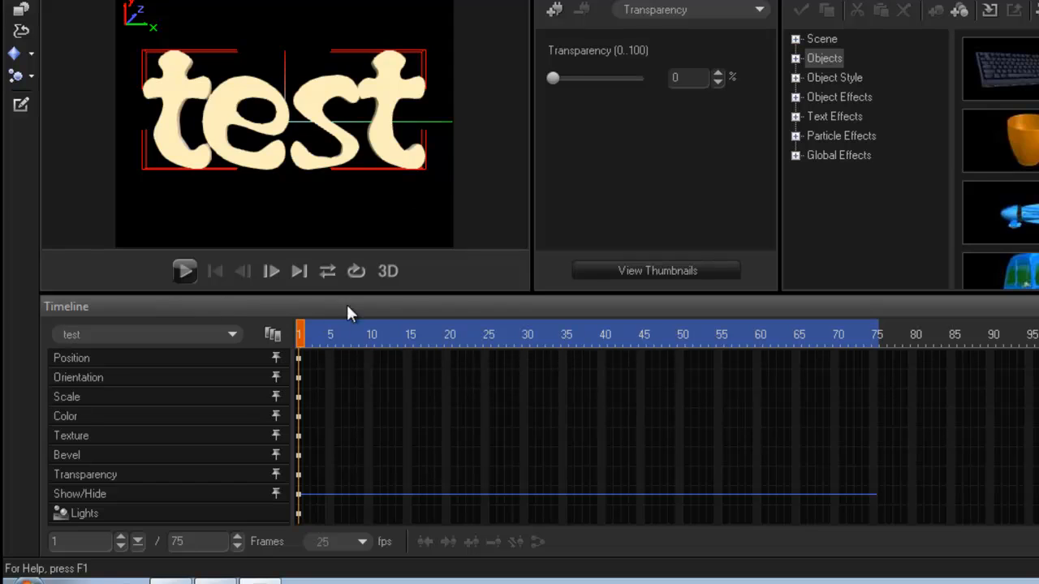
pyautogui.moveTo(495, 101)
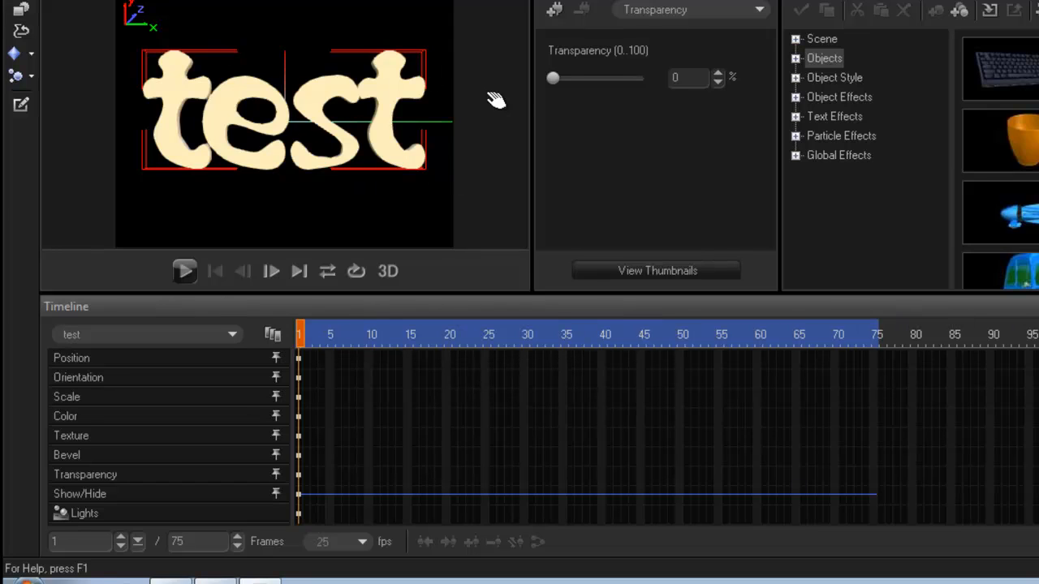
pyautogui.moveTo(299, 336)
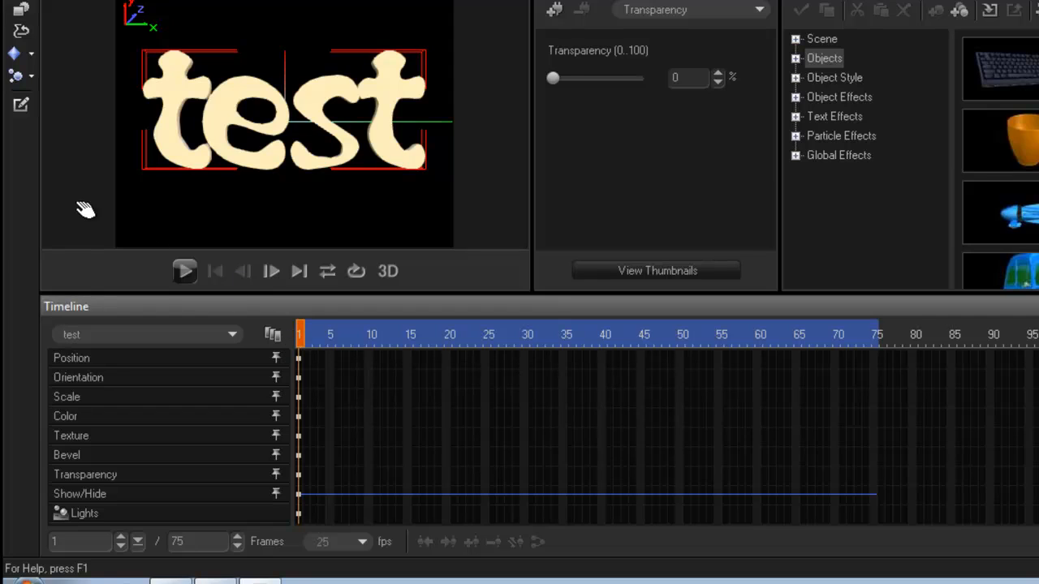
pyautogui.moveTo(42, 138)
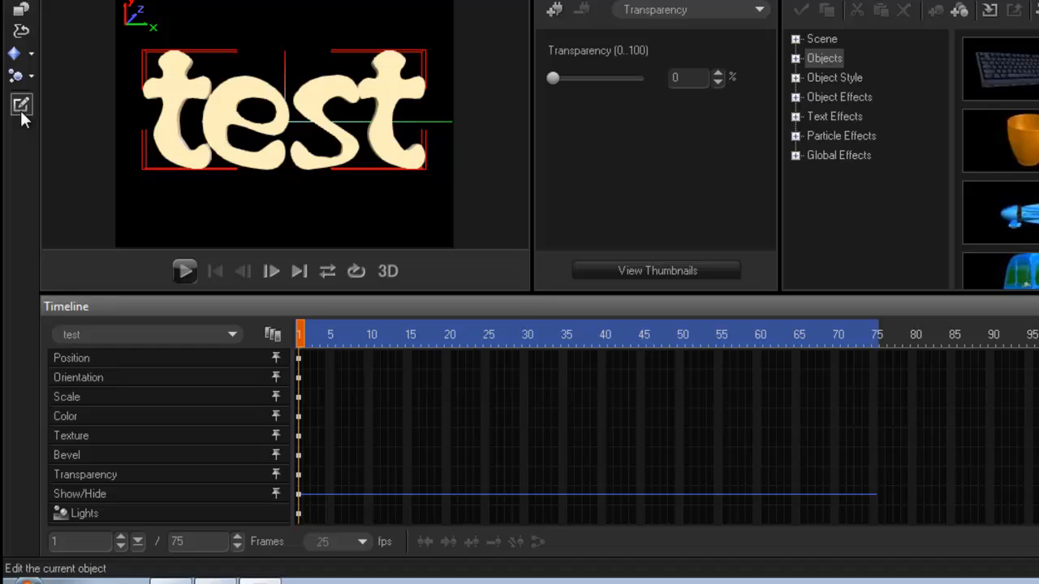
pyautogui.click(21, 106)
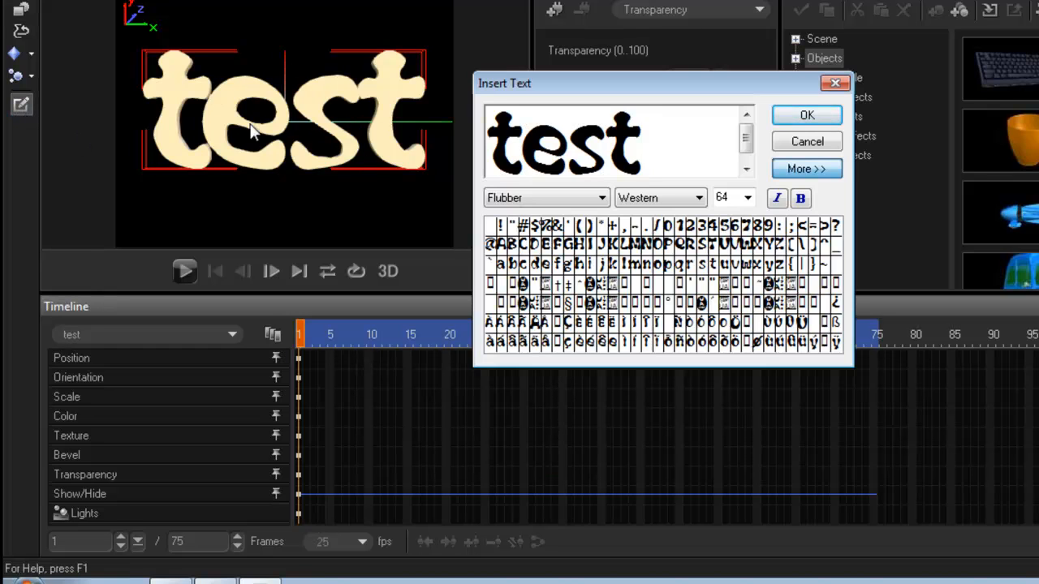
pyautogui.moveTo(179, 134)
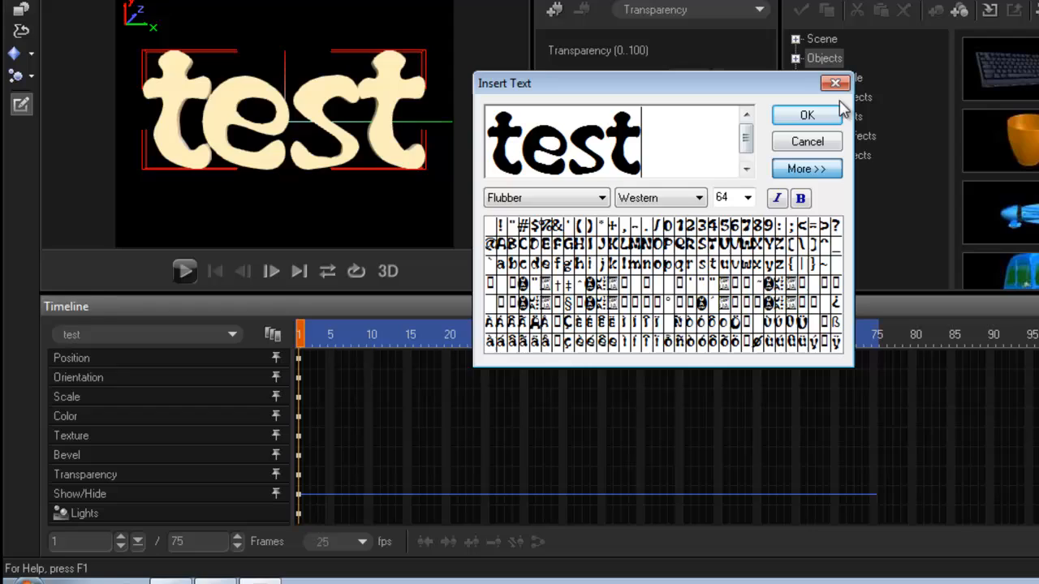
pyautogui.click(806, 114)
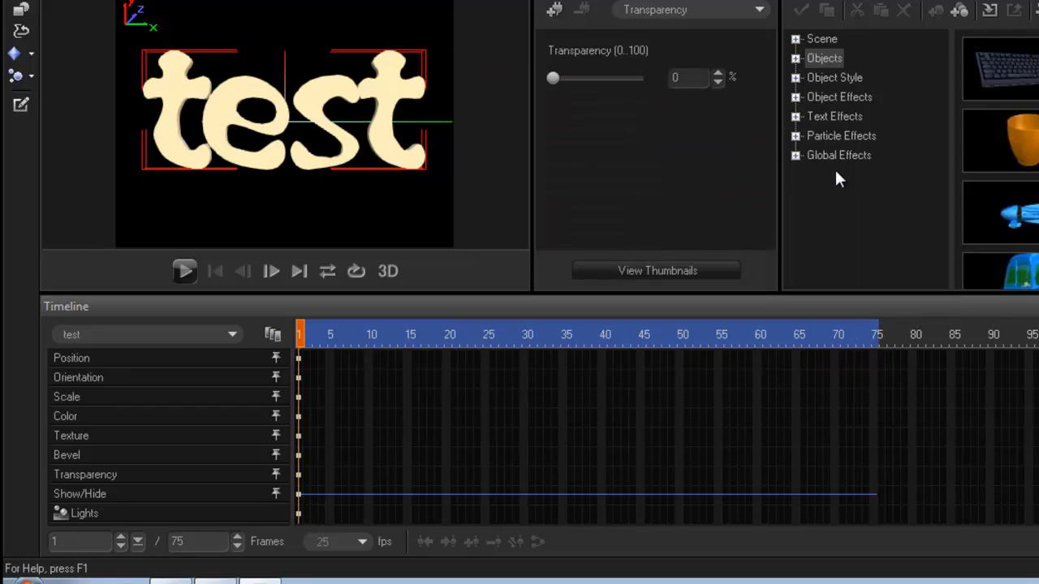
pyautogui.moveTo(786, 53)
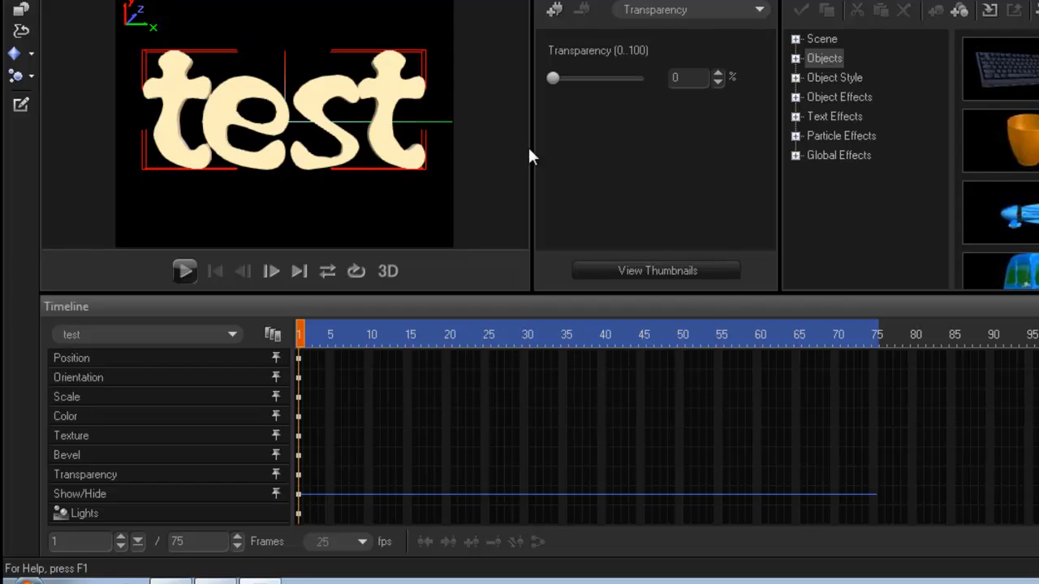
pyautogui.moveTo(763, 73)
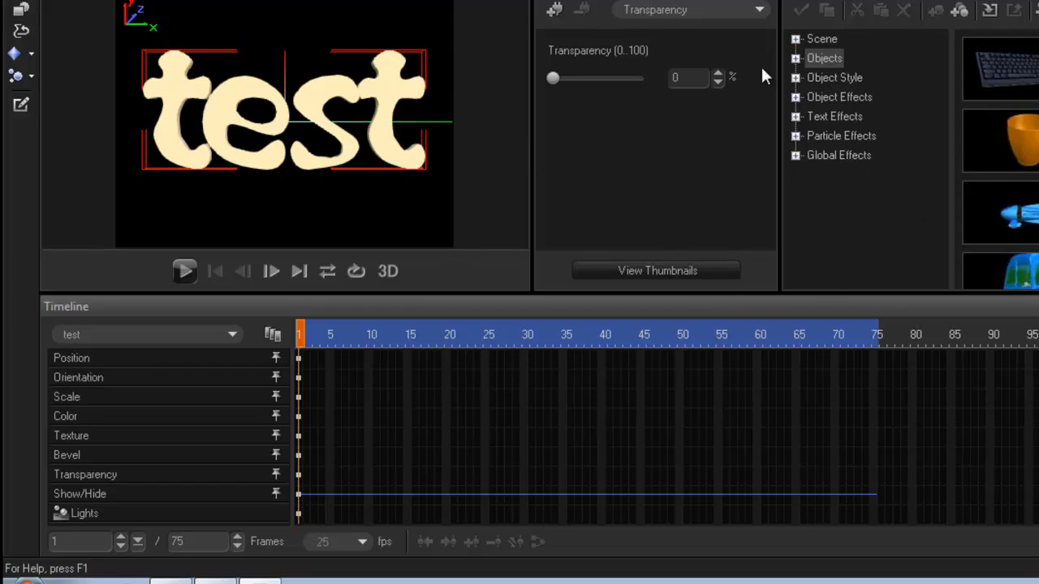
pyautogui.moveTo(434, 150)
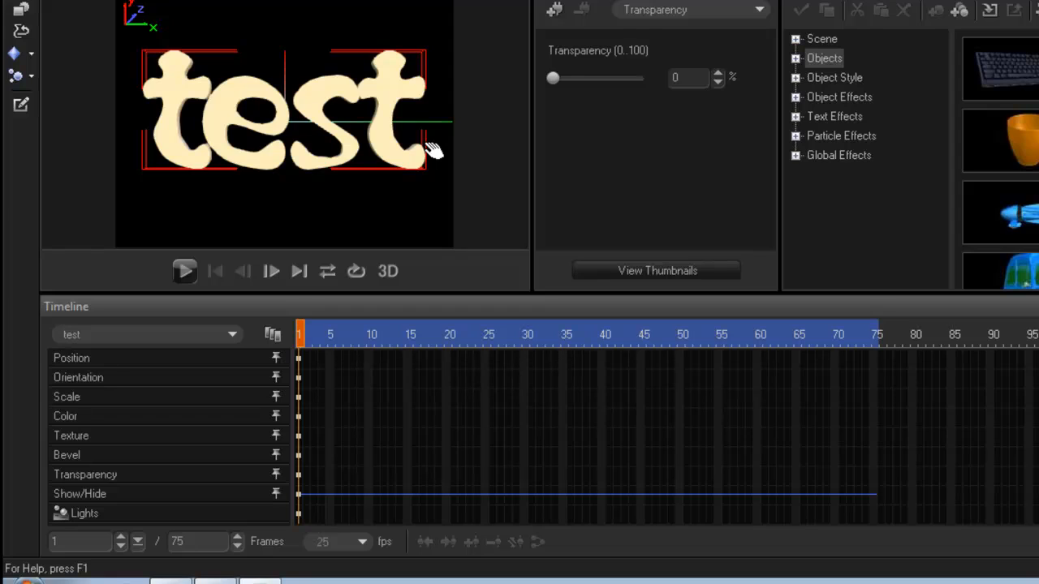